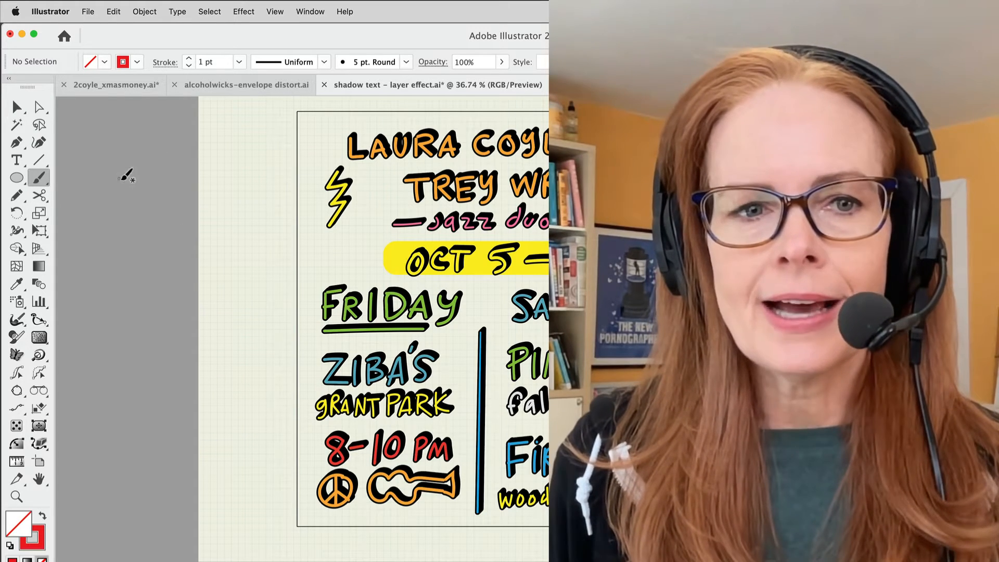
mouse_move(143, 149)
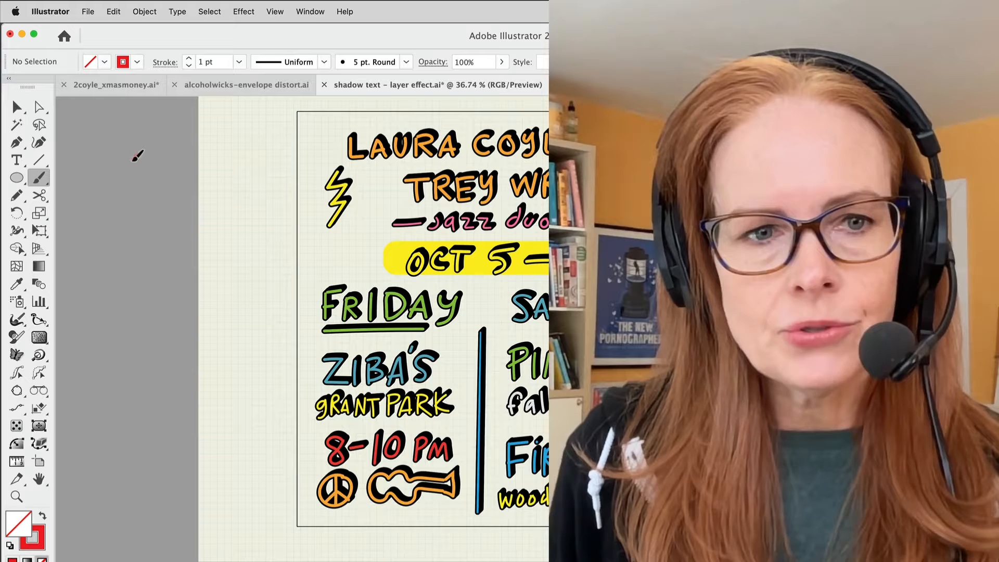
- Draw a wavy brush stroke beside the poster and switch to the shadow-letters document
drag(137, 153, 118, 330)
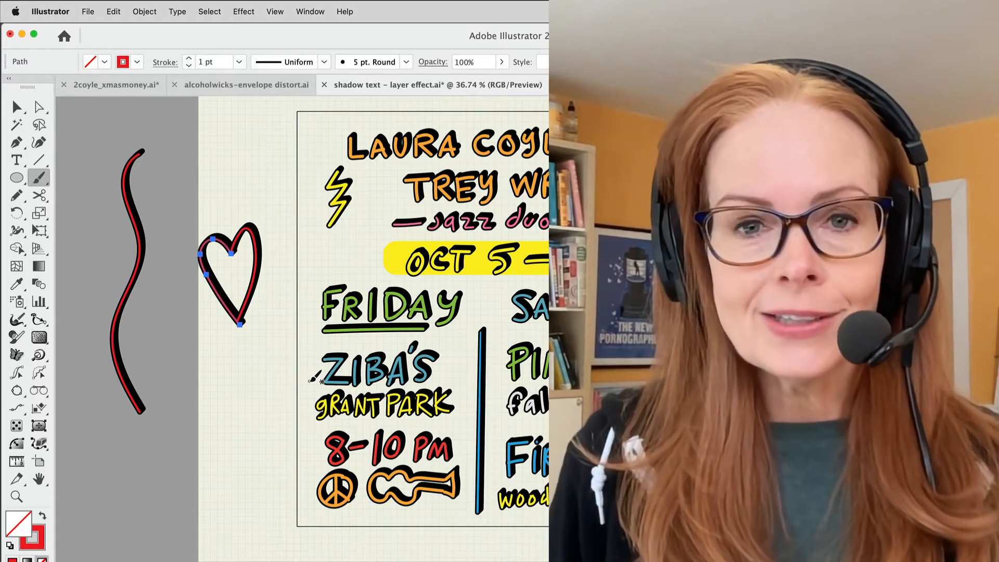
click(573, 81)
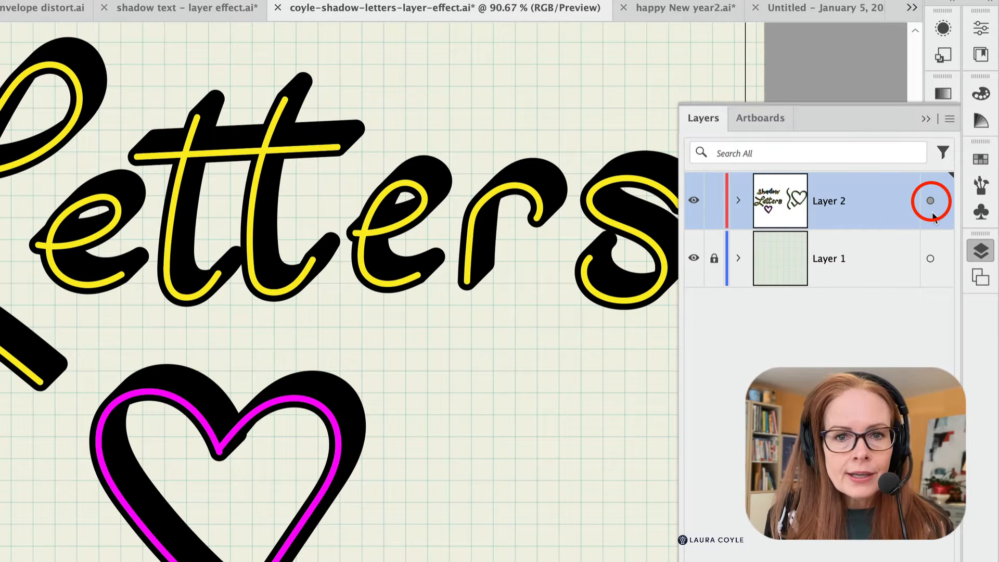
mouse_move(932, 214)
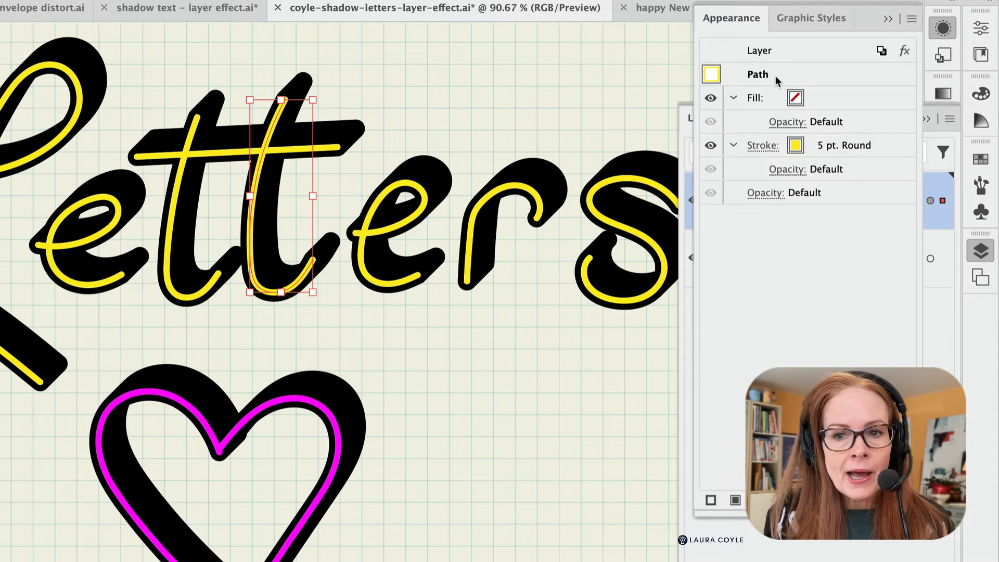
mouse_move(820, 81)
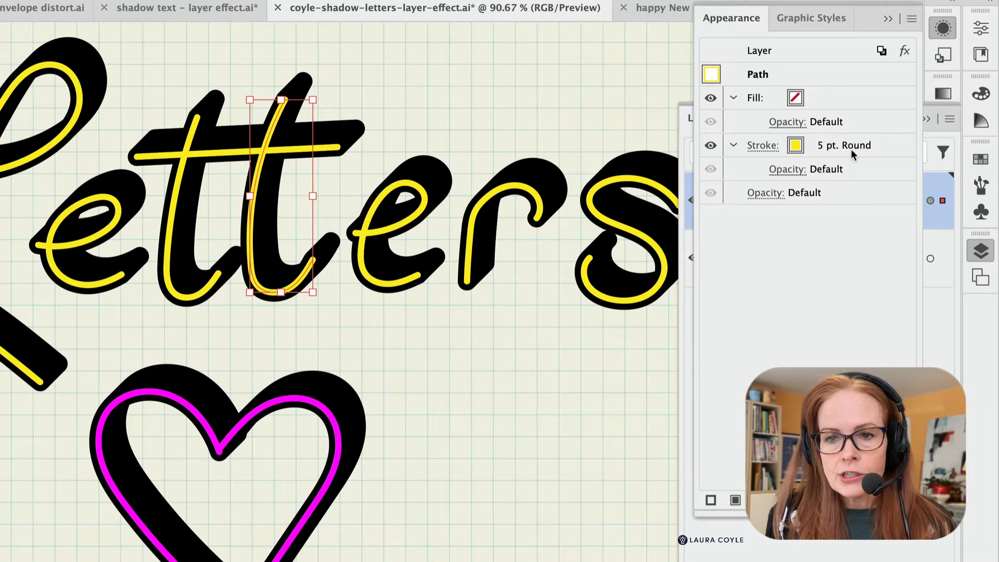
- Show the Appearance panel listing the selected letter path's stroke details
click(758, 50)
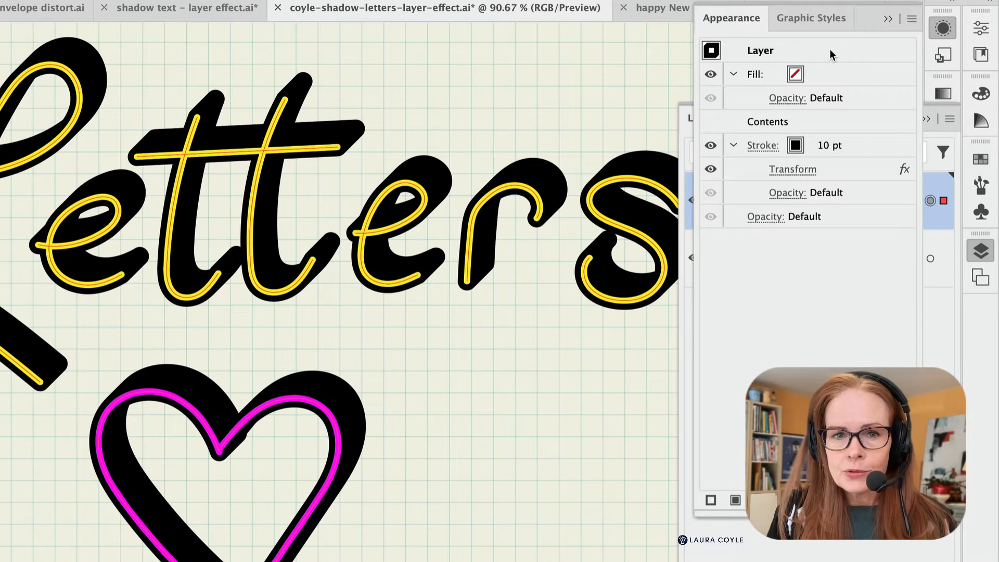
click(767, 120)
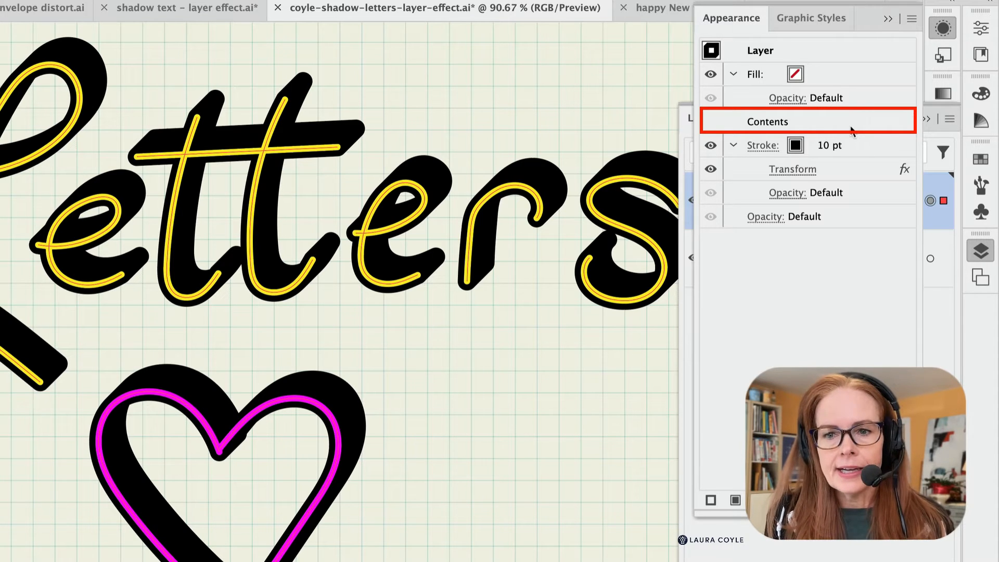
click(767, 120)
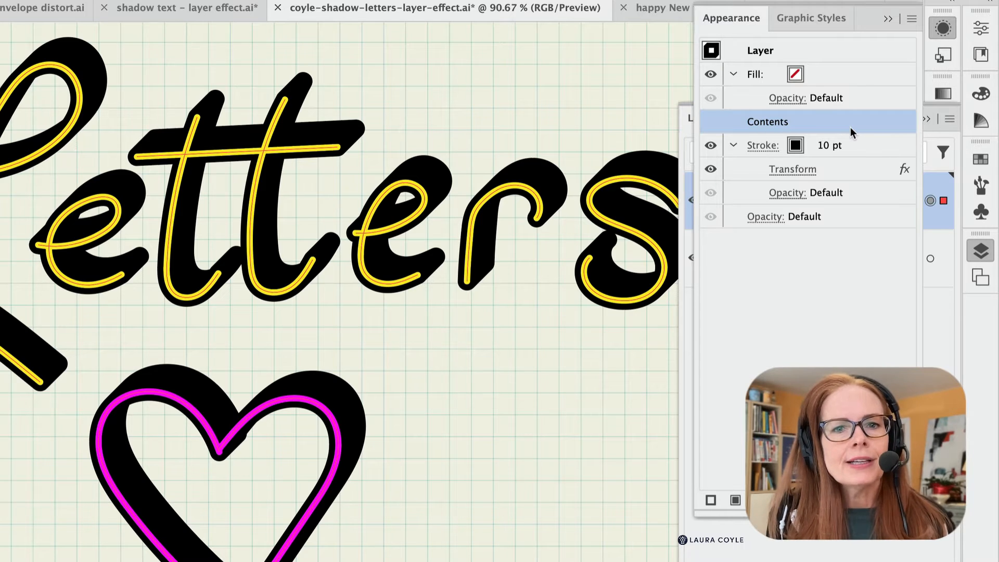
mouse_move(846, 136)
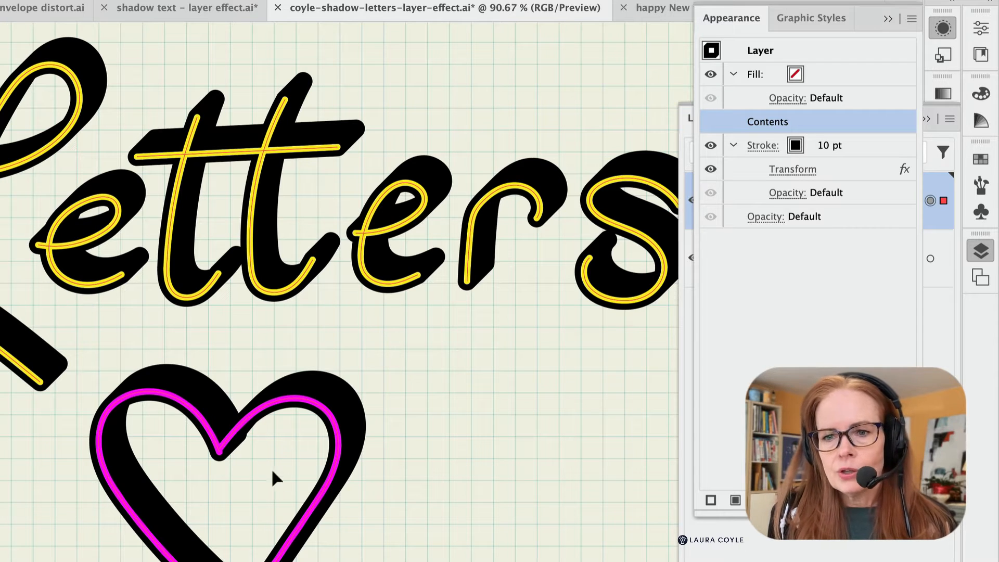
mouse_move(462, 303)
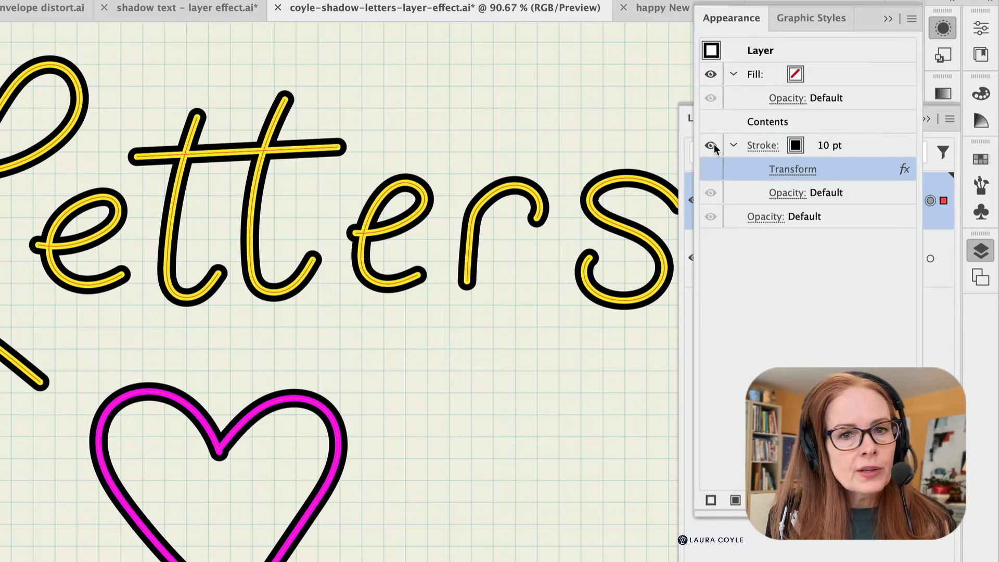
click(709, 145)
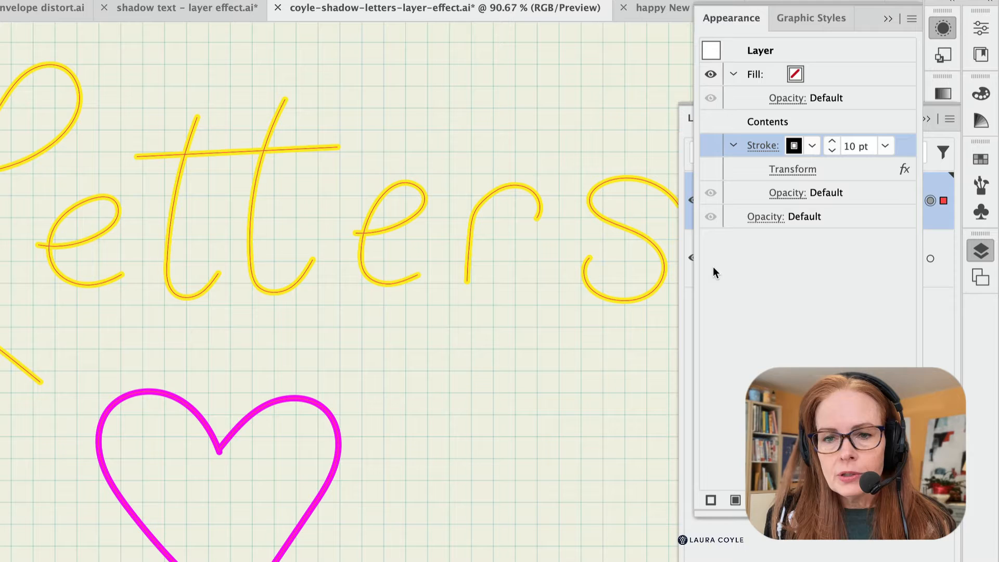
mouse_move(710, 154)
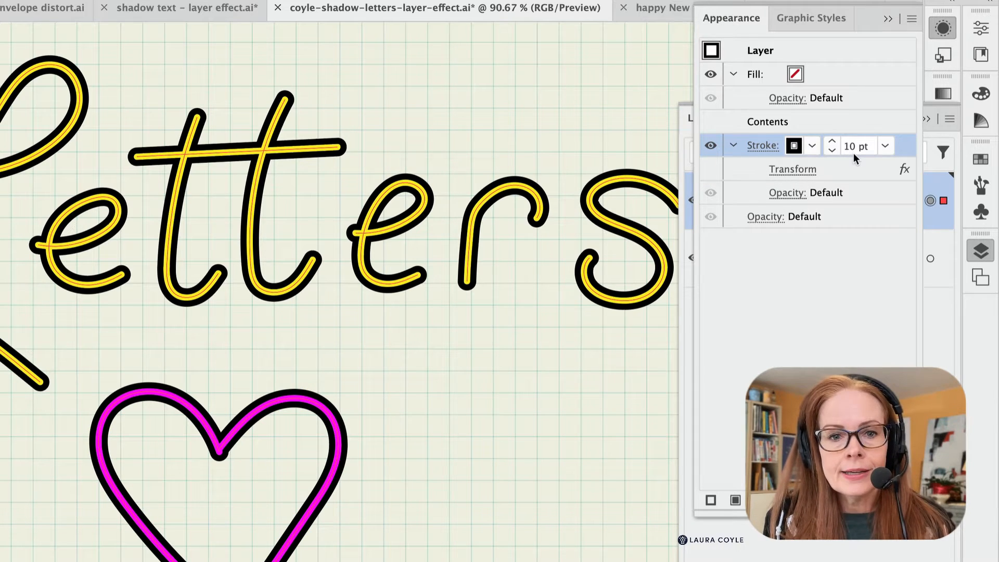
mouse_move(308, 315)
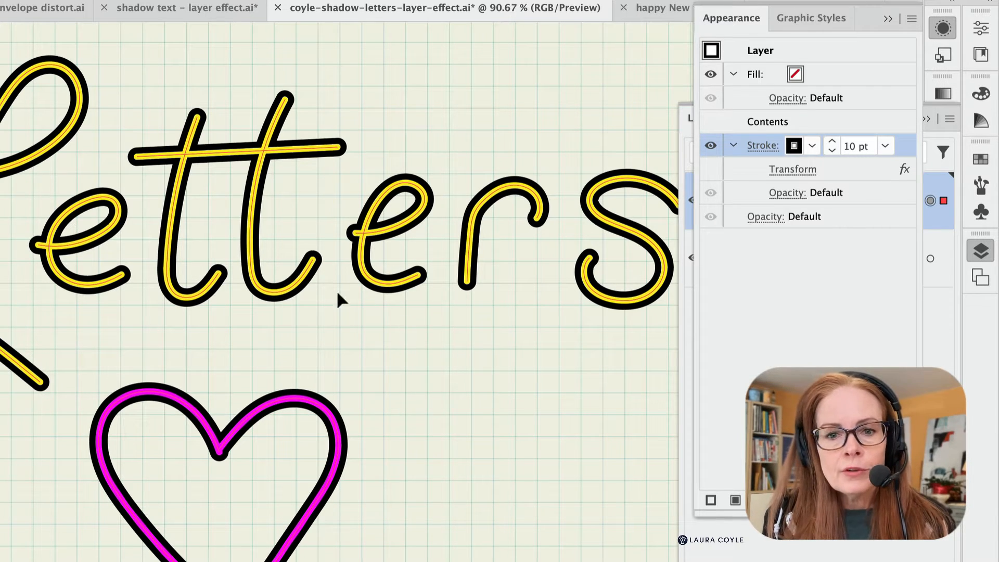
mouse_move(710, 174)
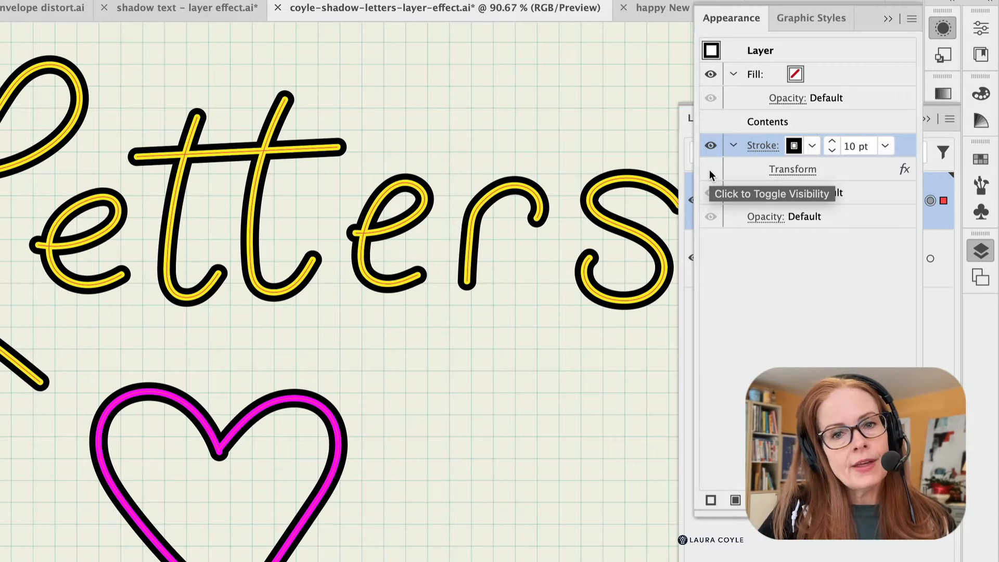
click(711, 170)
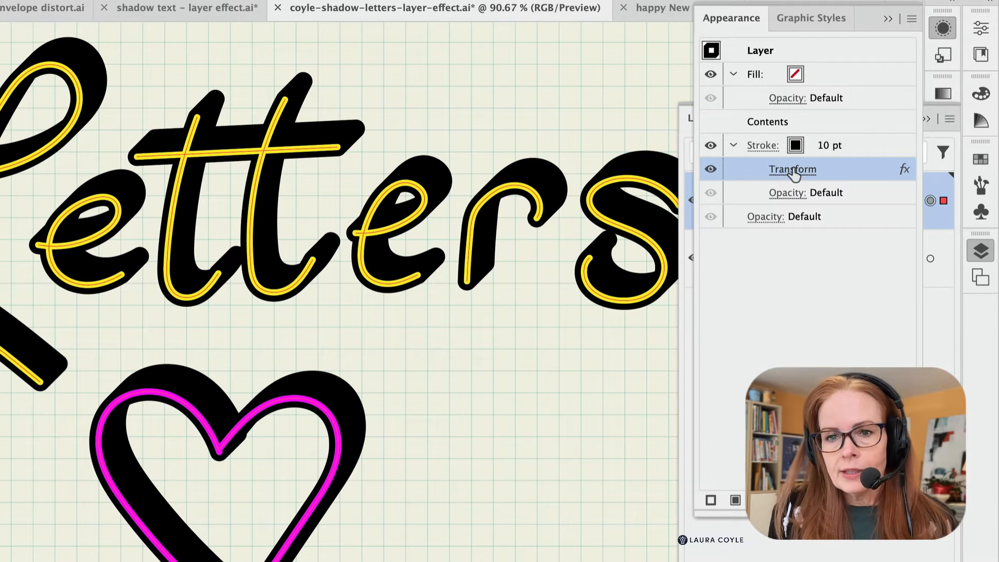
click(792, 169)
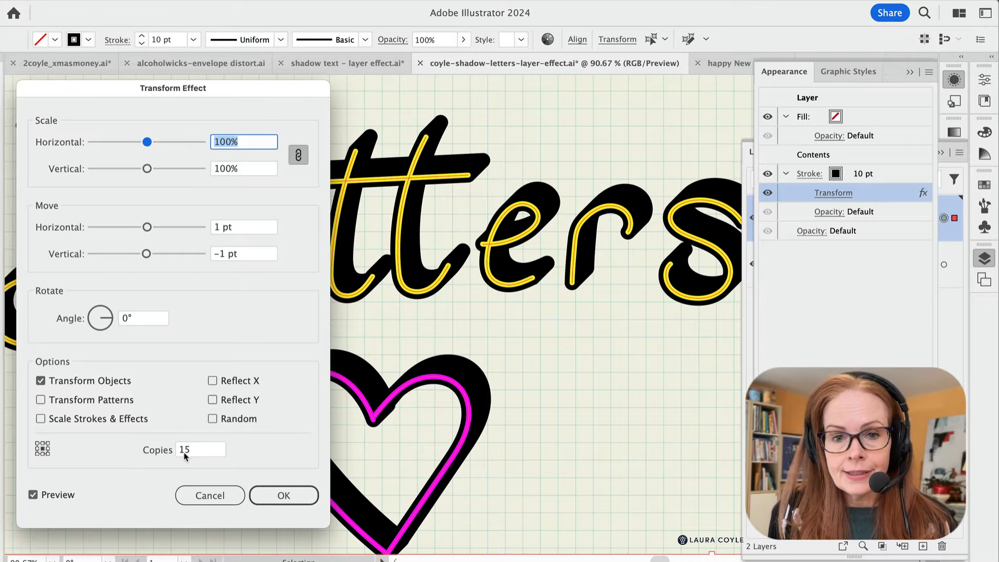
click(201, 450)
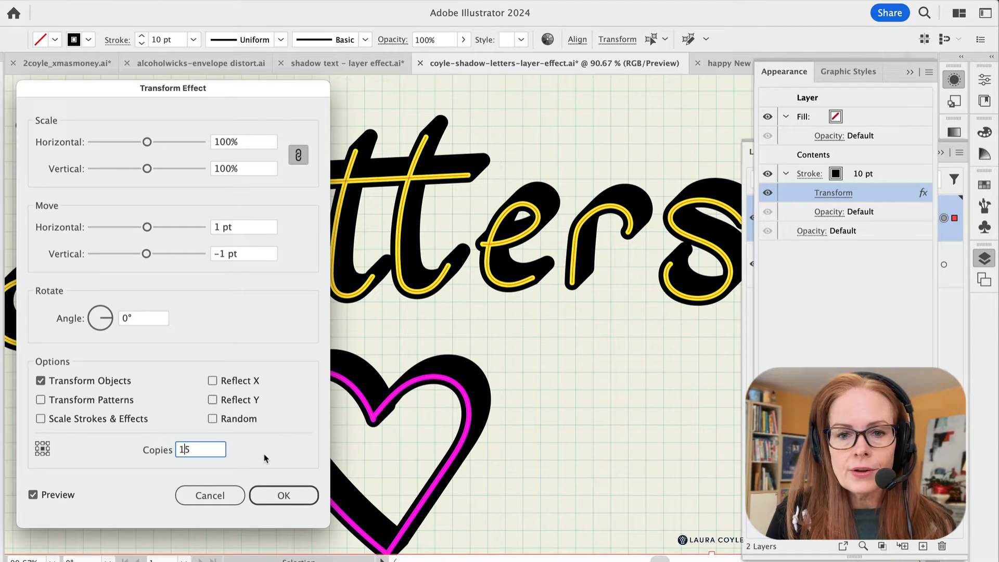
text(14)
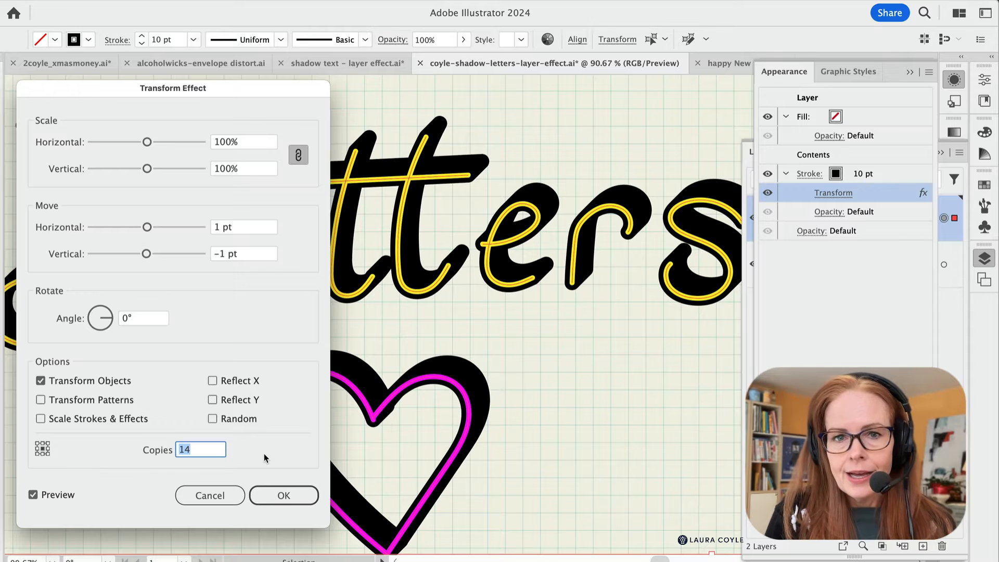
text(12)
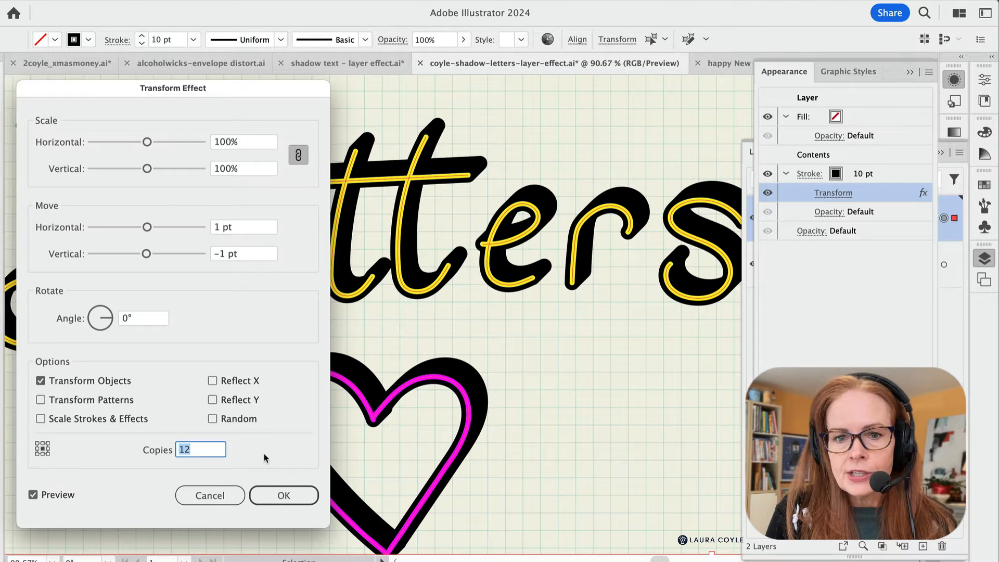
text(8)
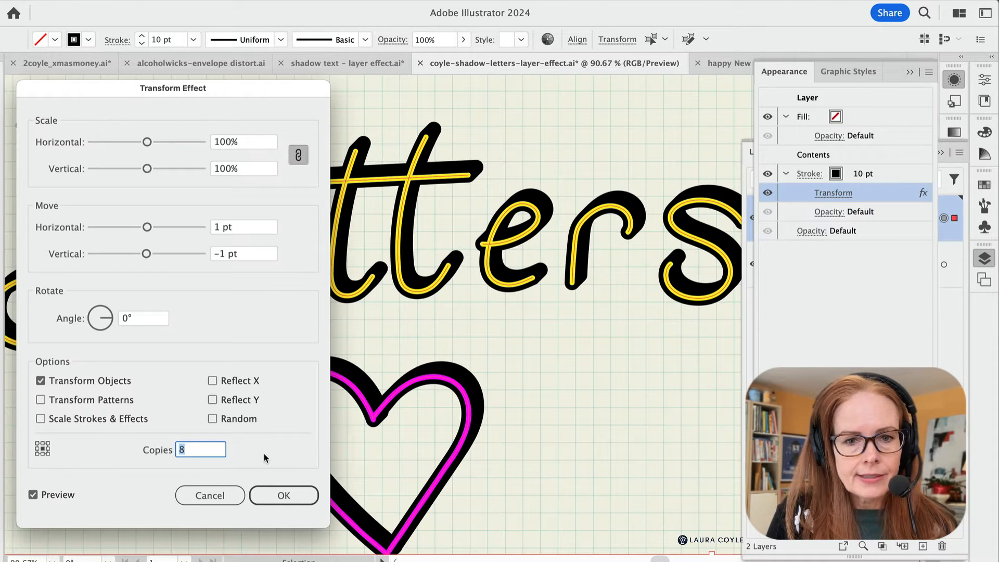
text(12)
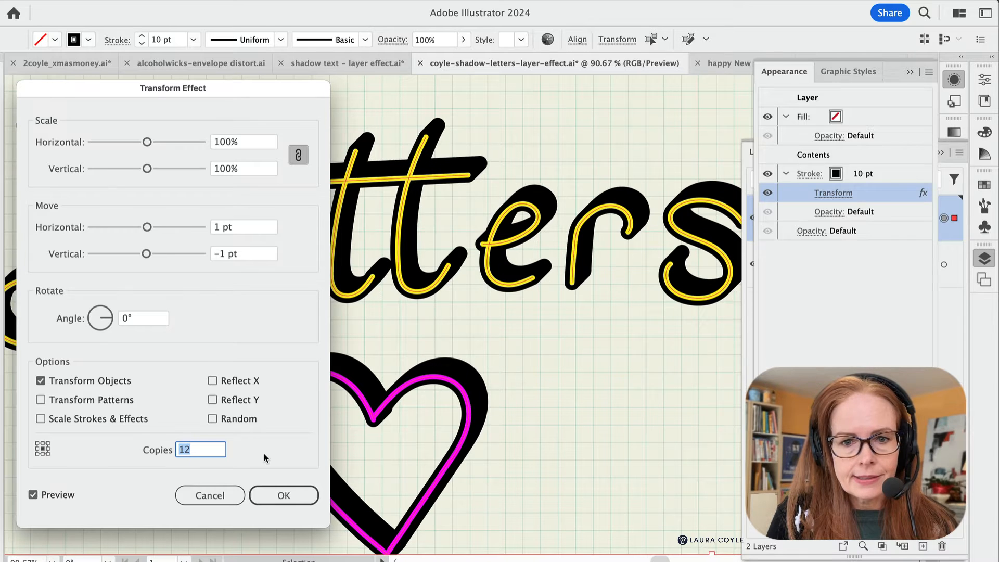
text(26)
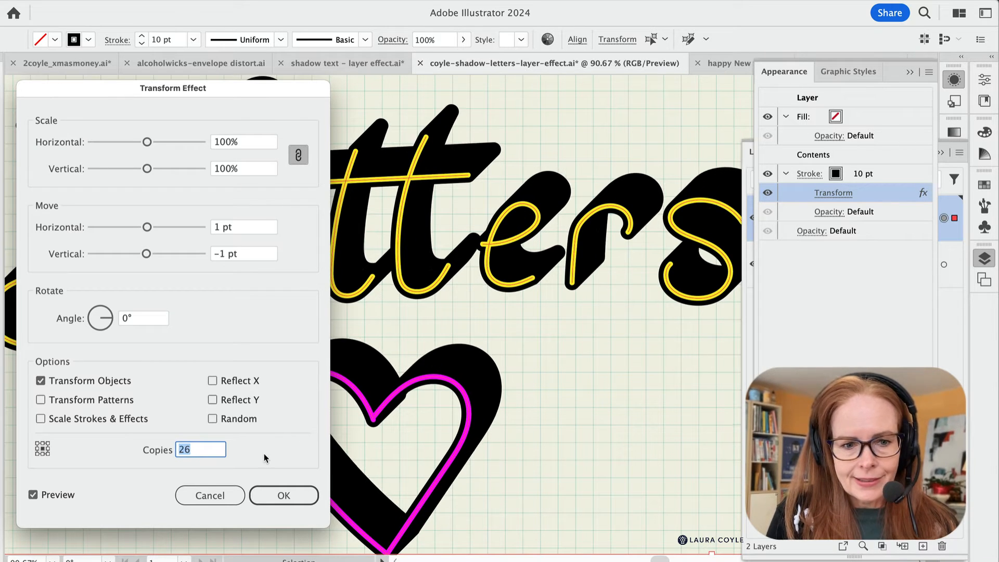
text(18)
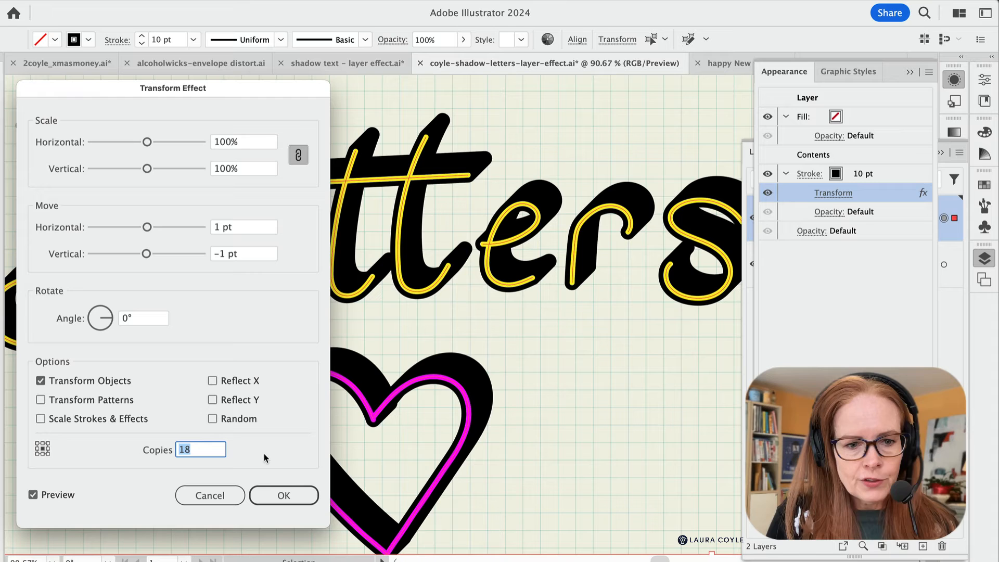
text(15)
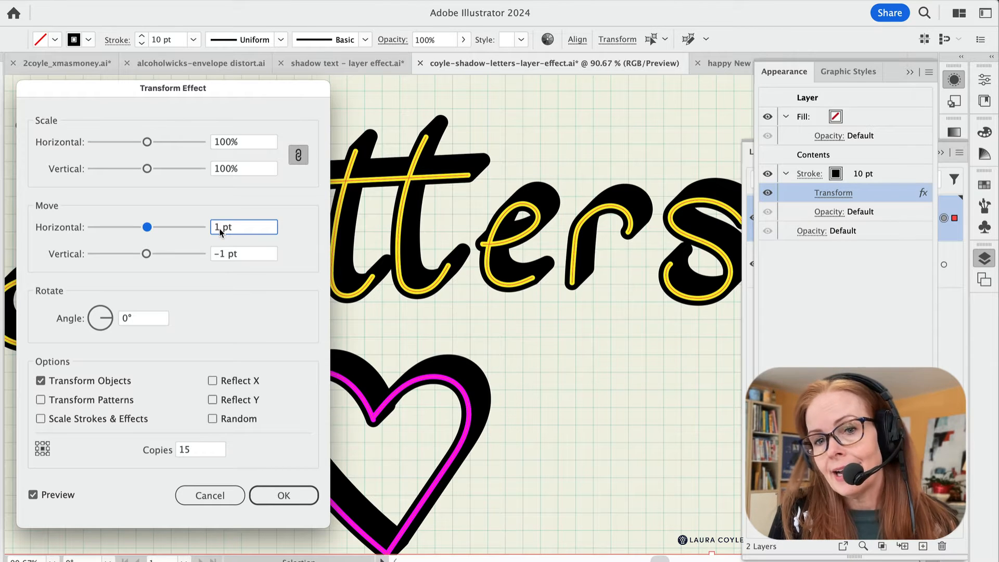
text(2)
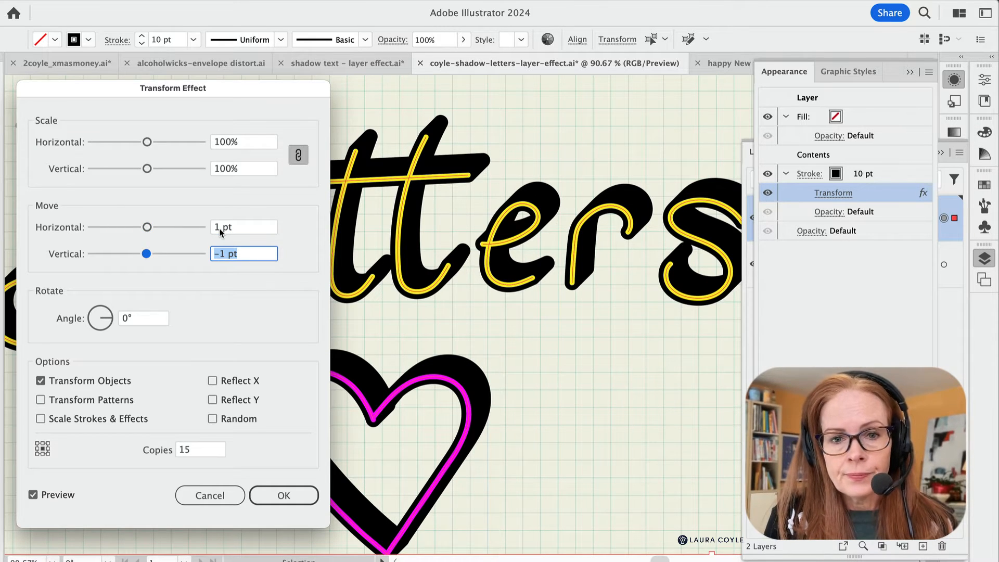
text(0 pt)
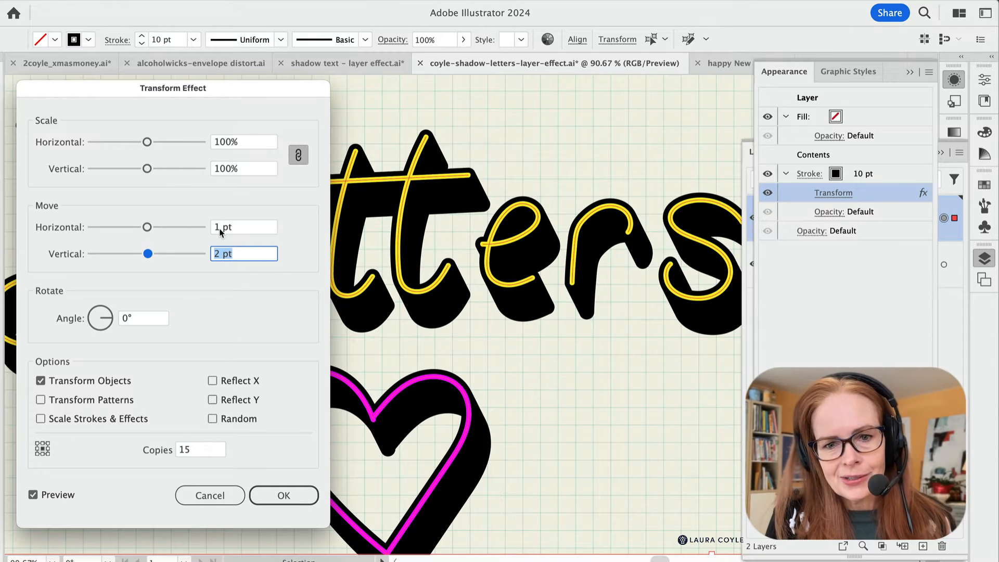
text(0 pt)
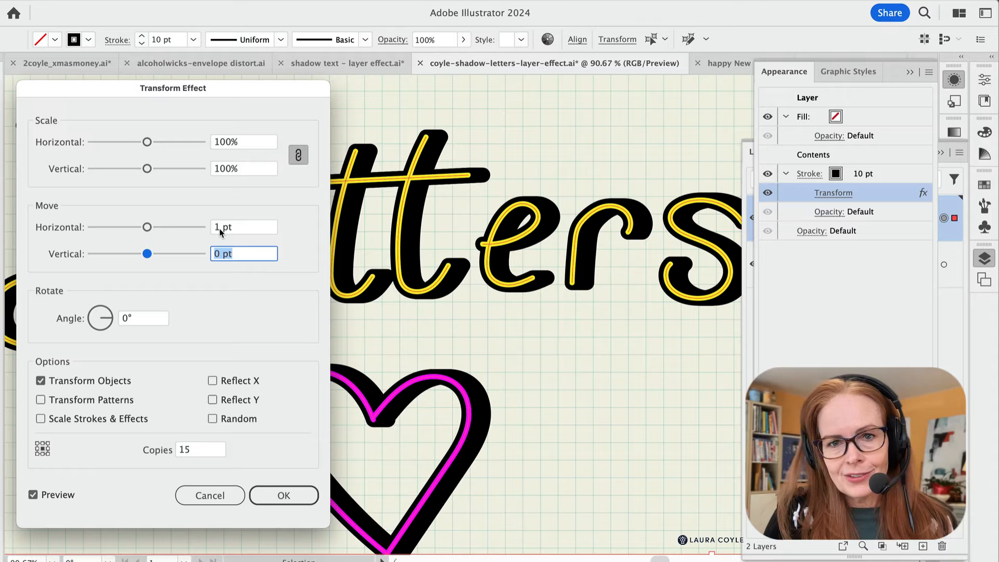
text(-1 pt)
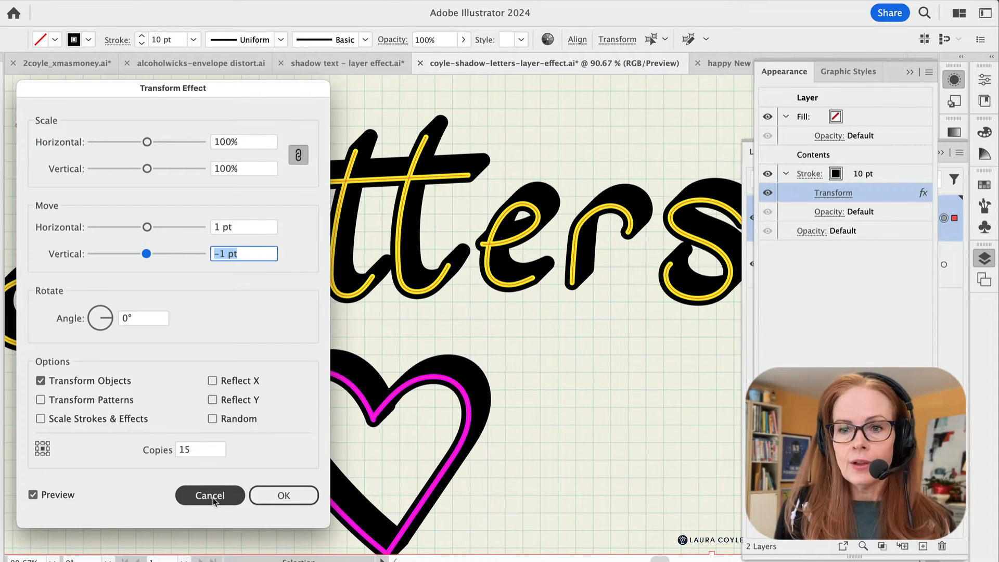
click(210, 495)
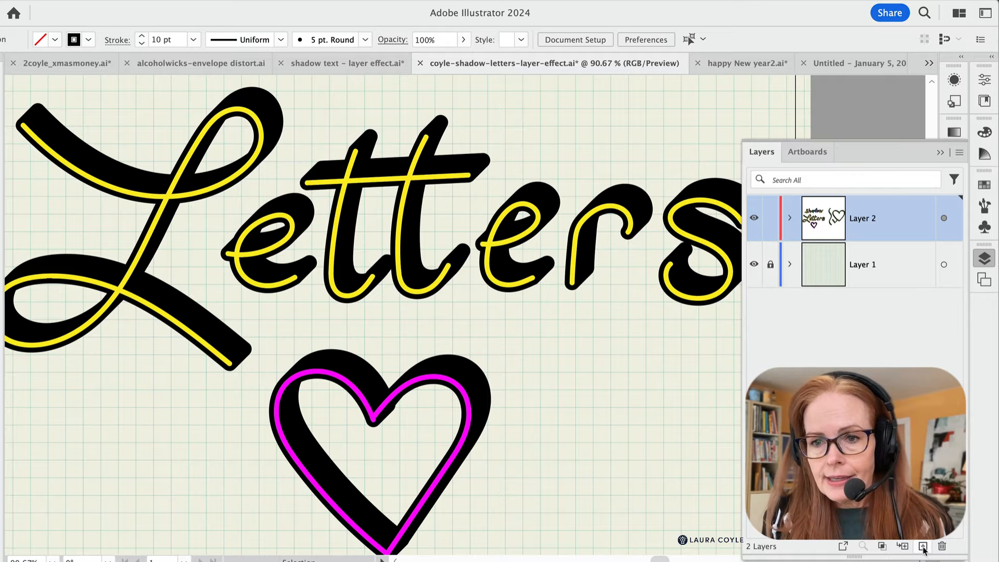
- Add a new Layer 3 above Layer 2 in the Layers panel
click(922, 546)
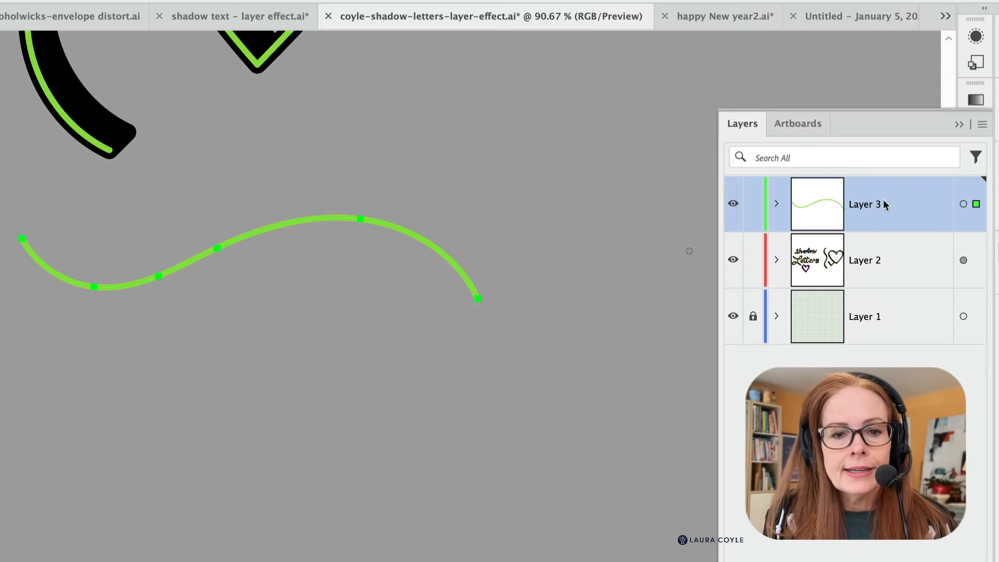
mouse_move(898, 217)
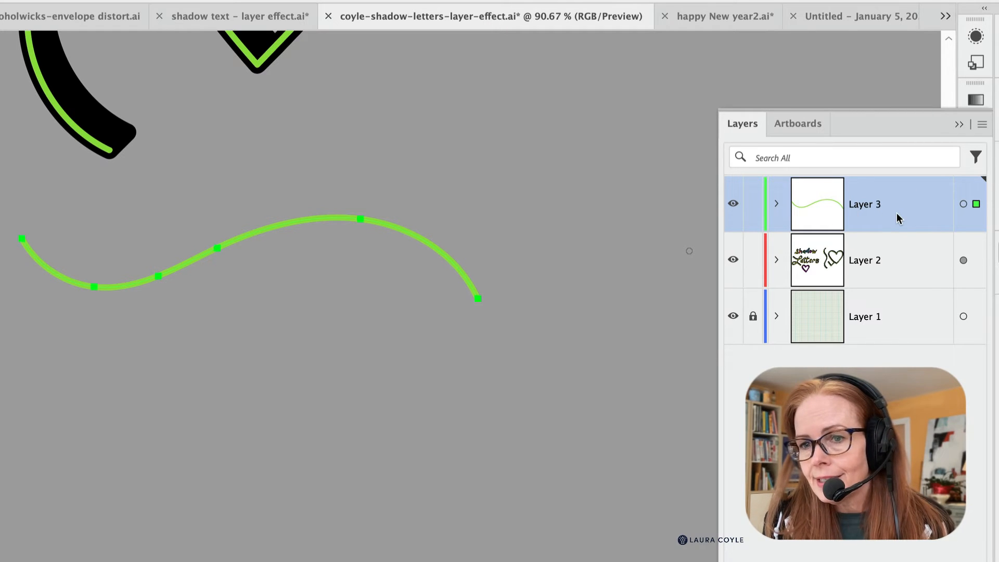
mouse_move(963, 204)
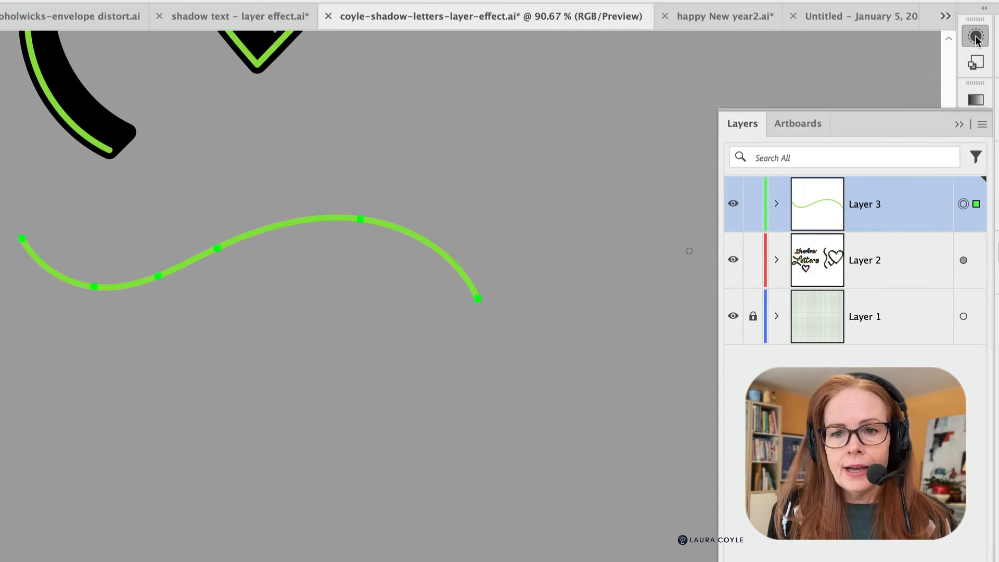
- Give Layer 3's appearance a black stroke and set its weight to 10 pt
click(975, 35)
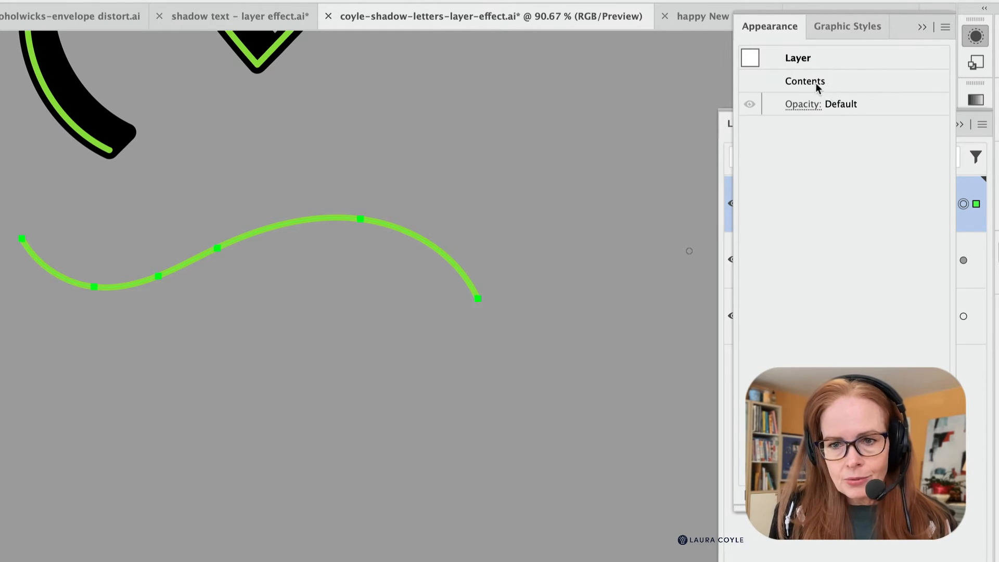
click(804, 82)
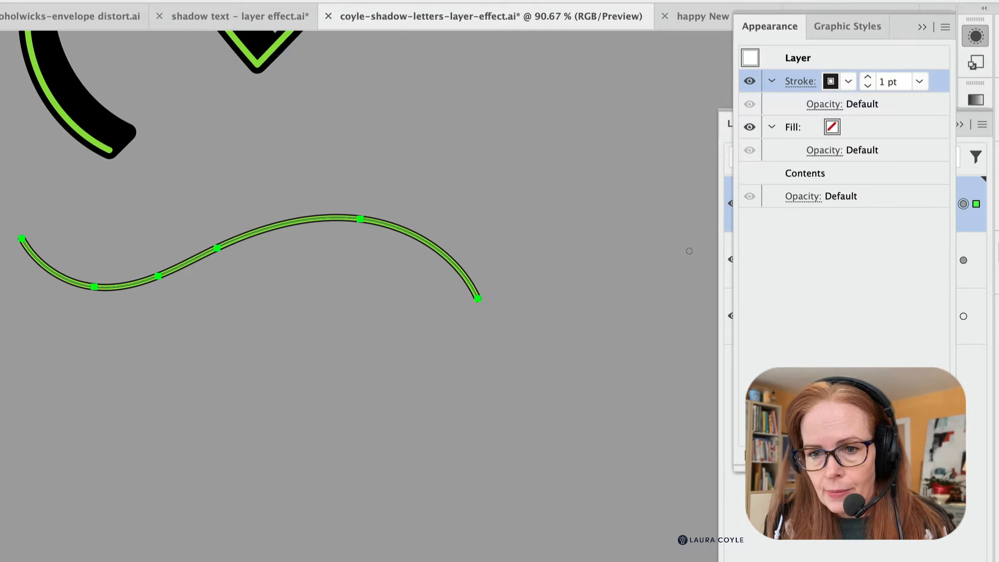
click(748, 279)
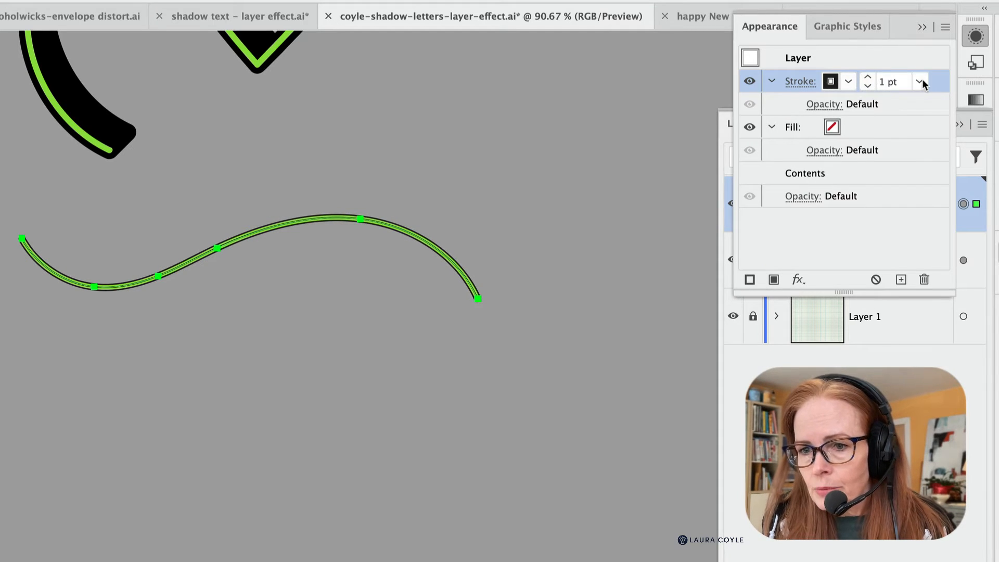
click(919, 81)
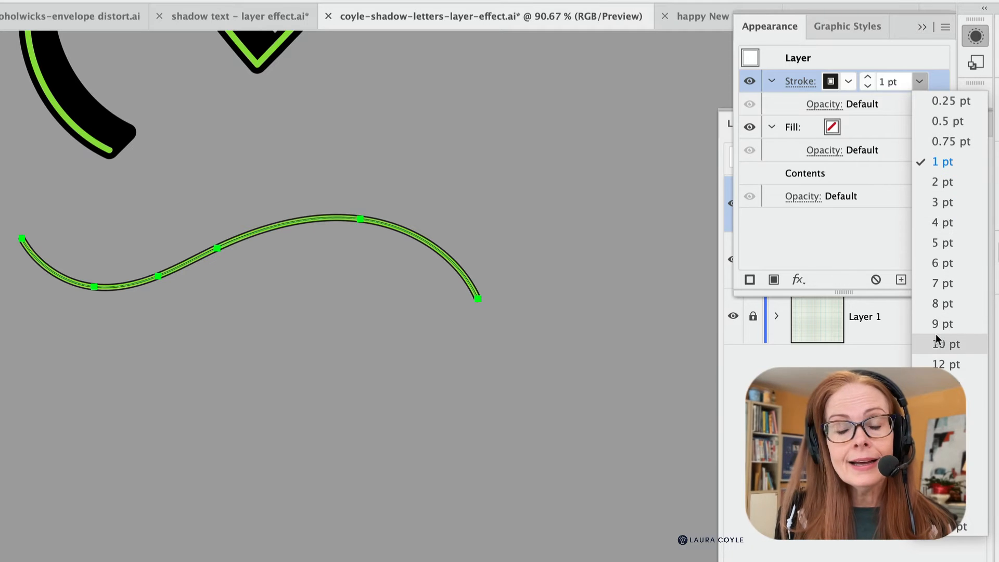
click(947, 344)
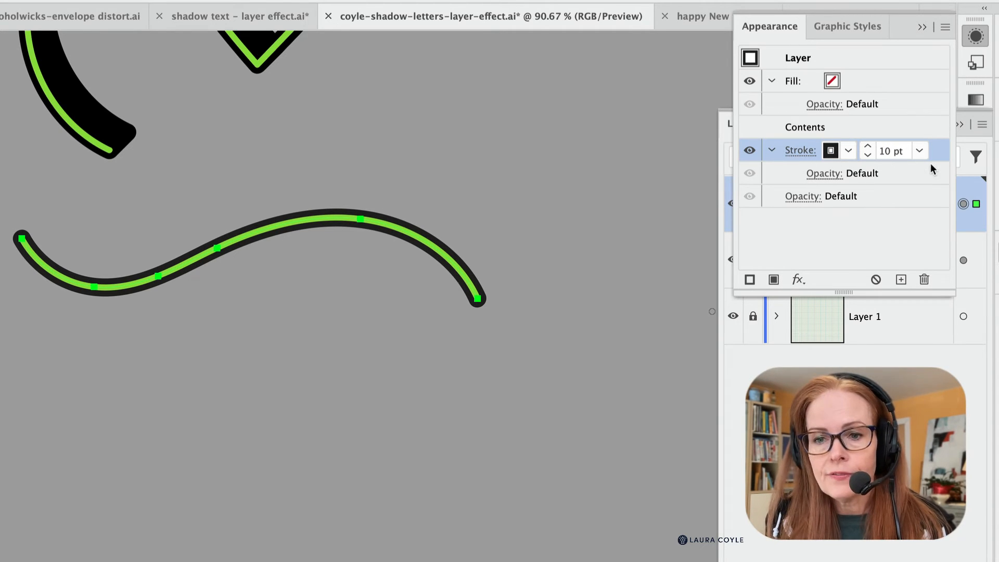
click(798, 279)
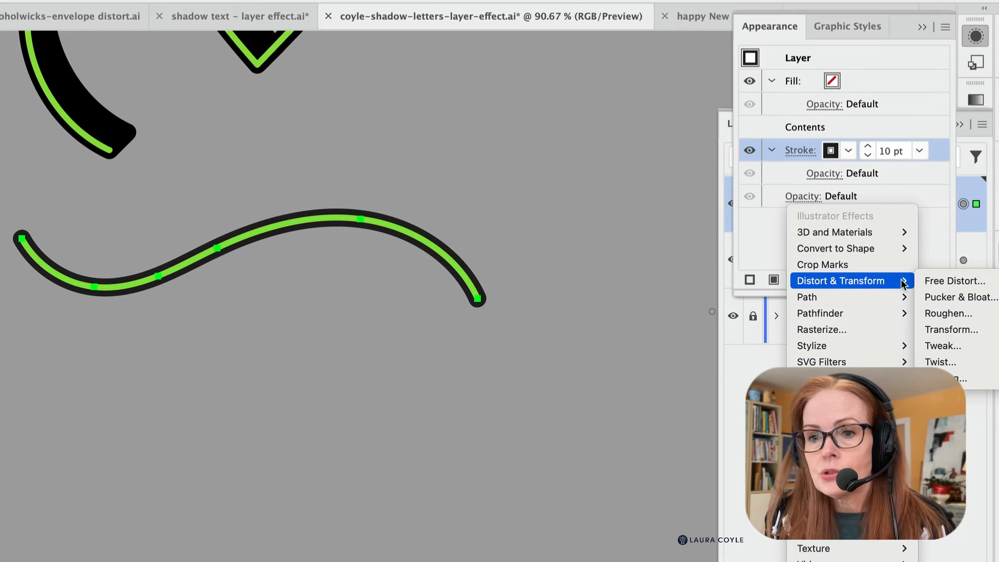
- Apply a Transform effect to the layer stroke with 1 pt offsets and 15 copies for a stepped shadow
click(950, 330)
text(1)
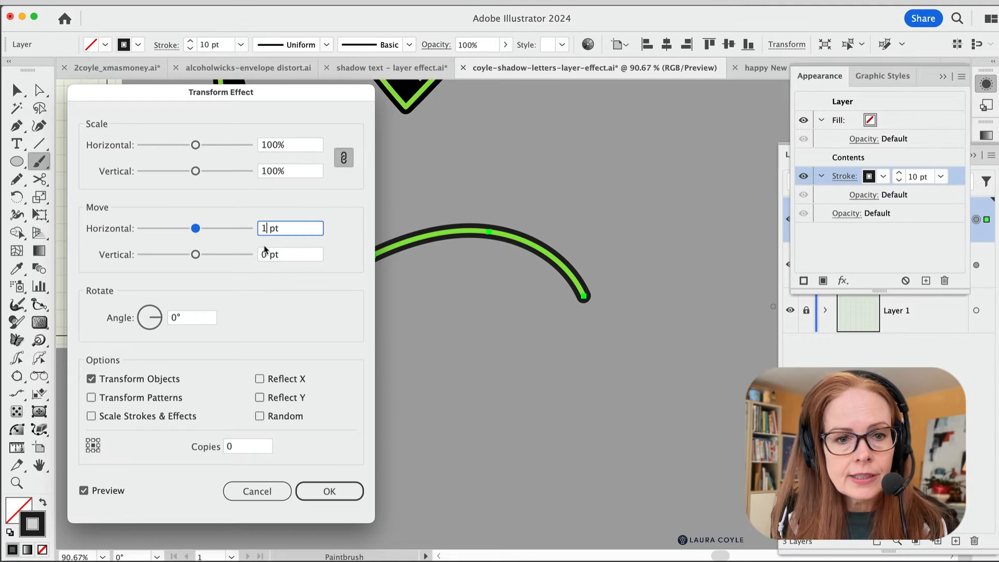
click(290, 253)
text(-1)
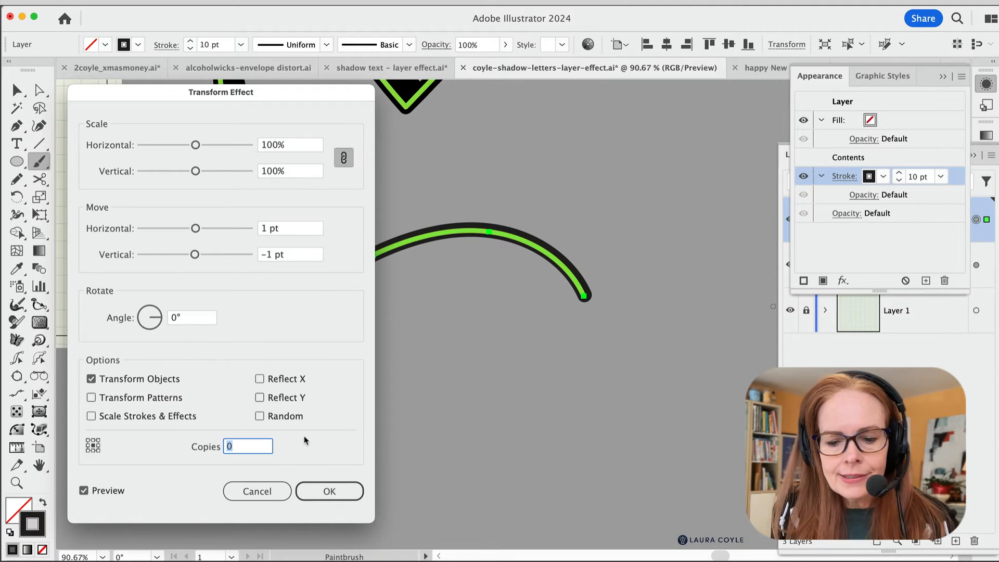
text(5)
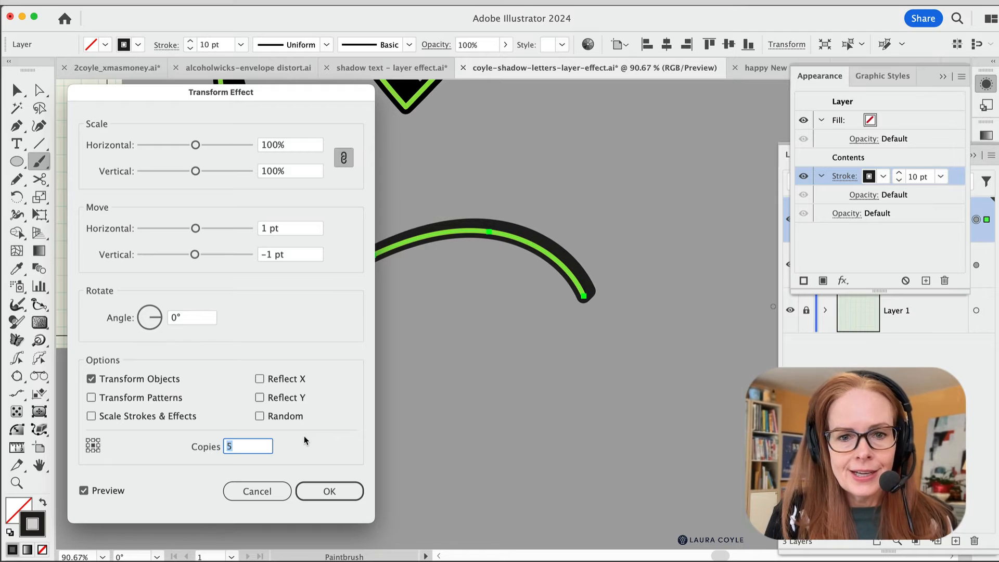
text(14)
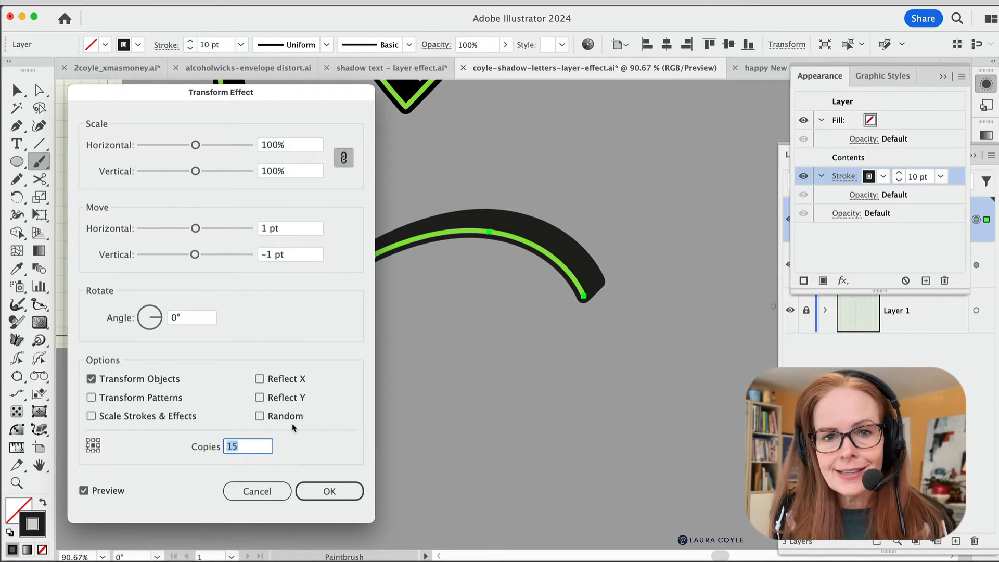
click(329, 490)
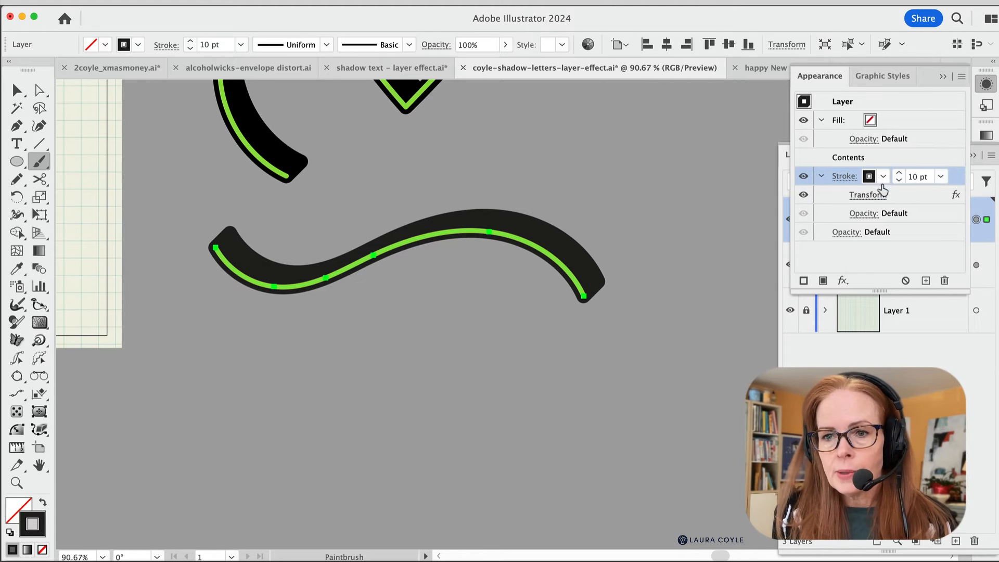
- Change the layer's 10 pt shadow stroke from black to a blue swatch
click(882, 176)
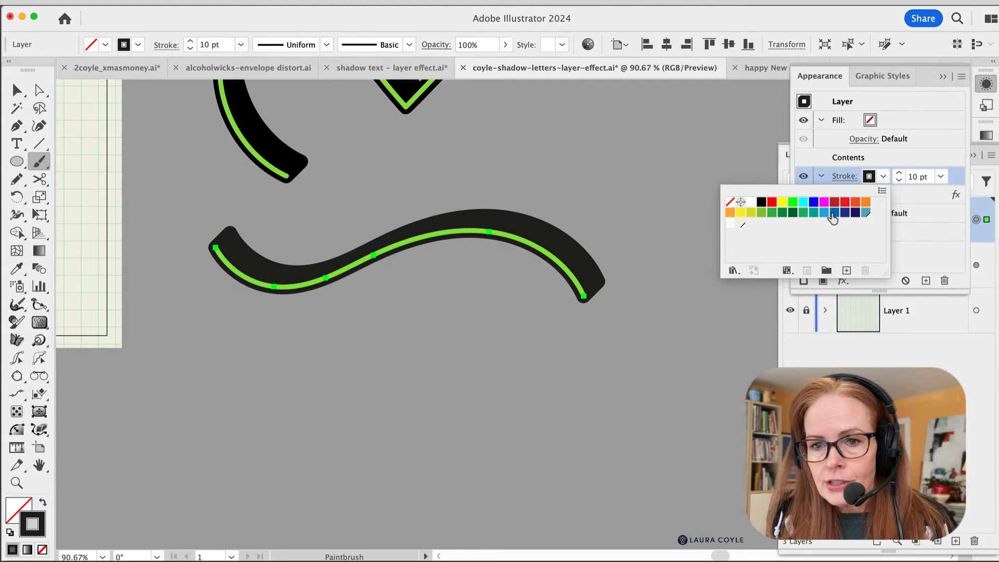
click(833, 211)
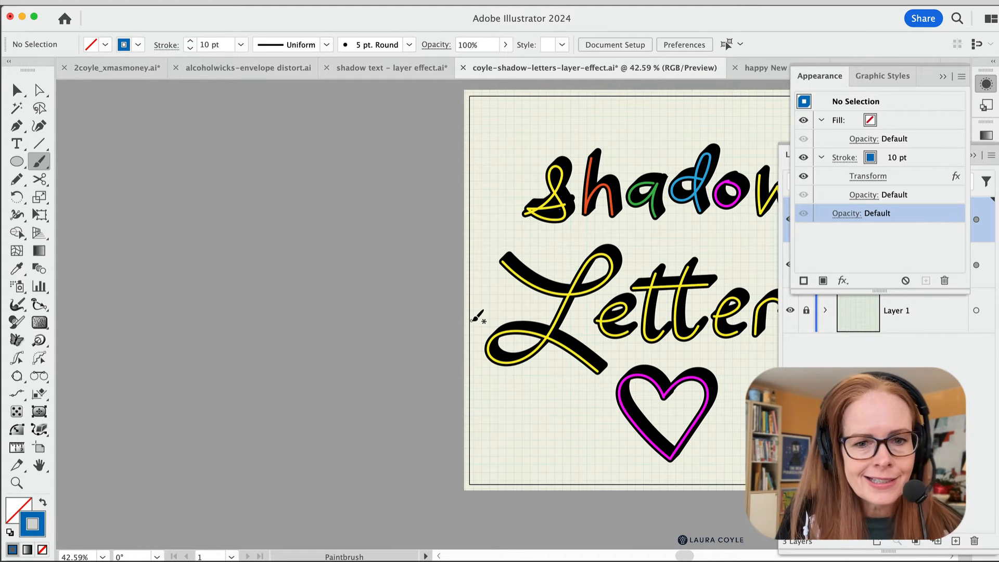
mouse_move(246, 258)
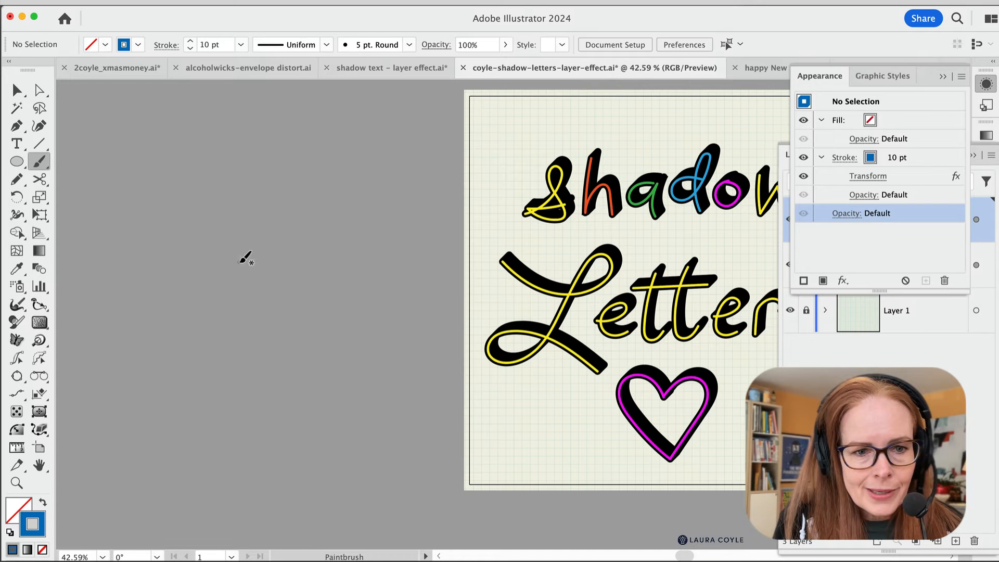
- Paint the heart's curves with a yellow stroke chosen in the Color Picker, over the blue shadow
drag(243, 255, 245, 404)
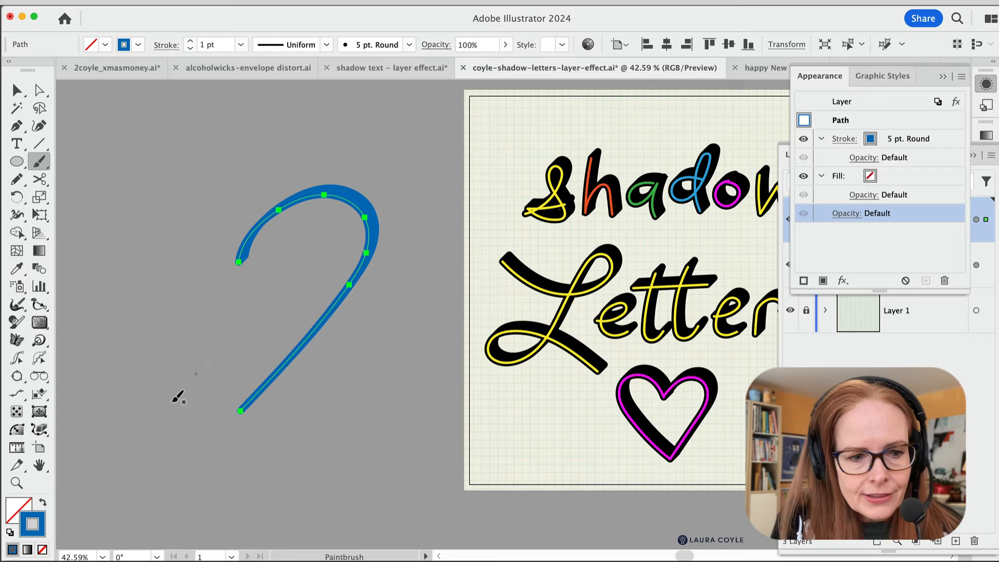
click(869, 175)
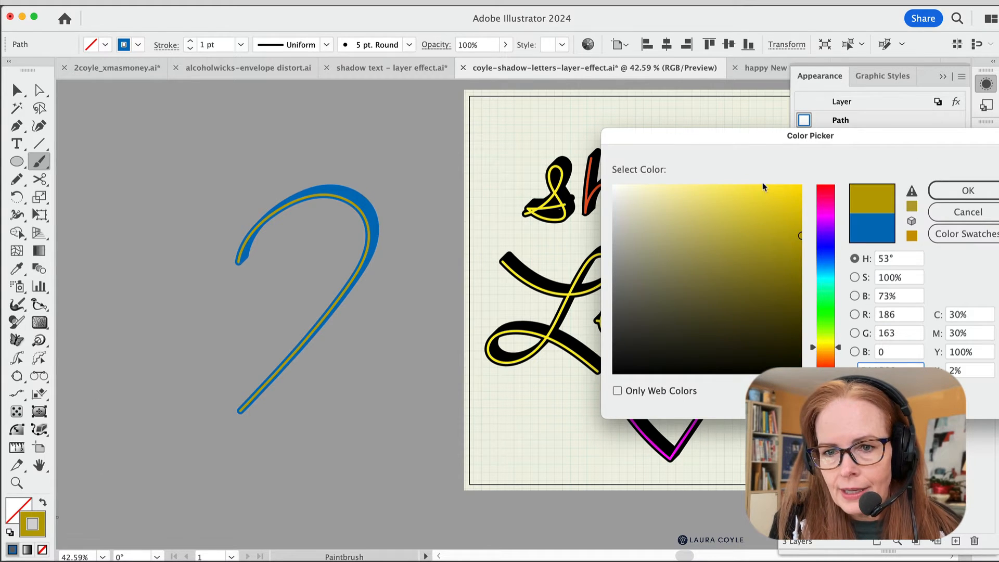
click(966, 190)
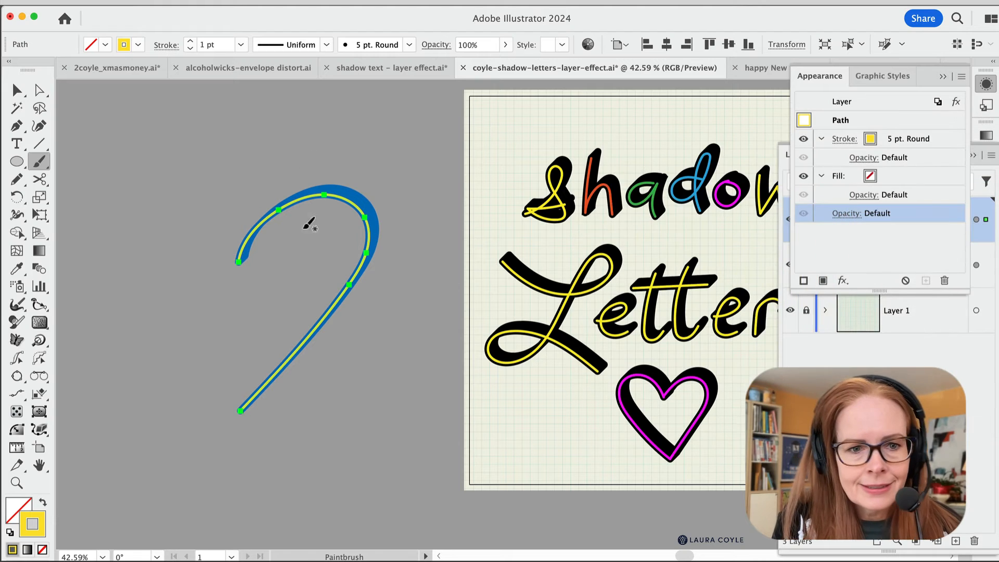
drag(239, 262, 185, 213)
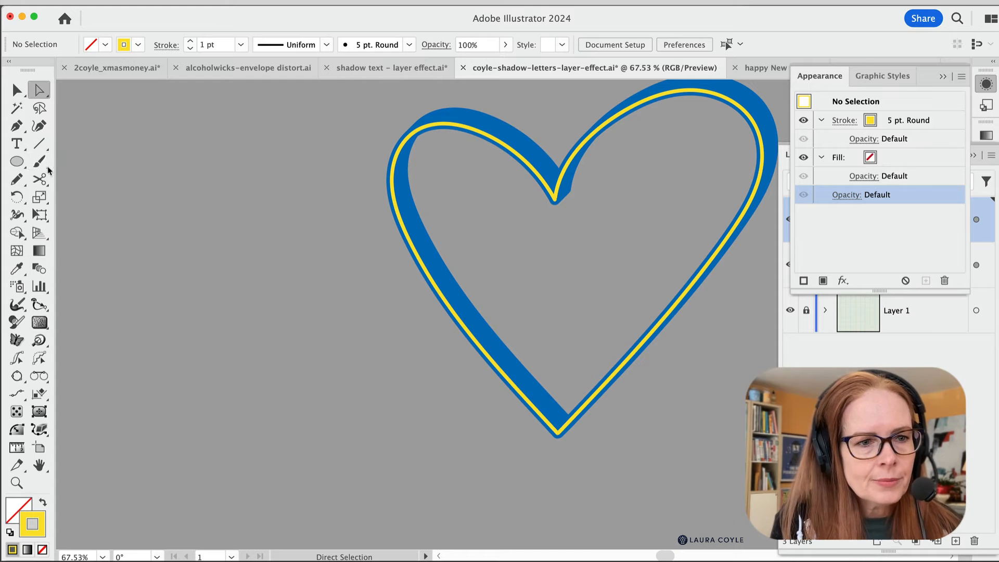
- Split the heart path at its bottom point with the Scissors tool and return to the Paintbrush
click(39, 161)
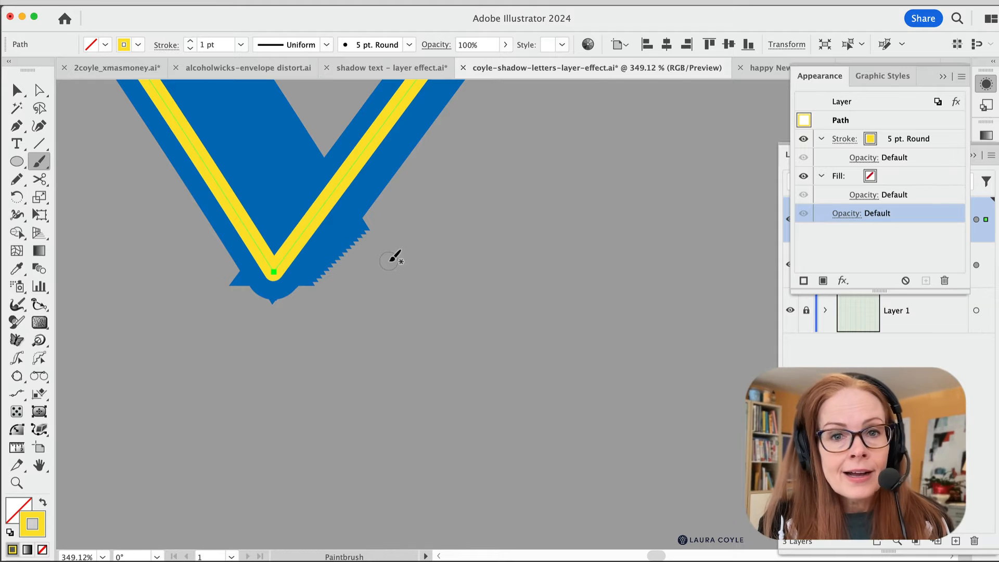
mouse_move(468, 213)
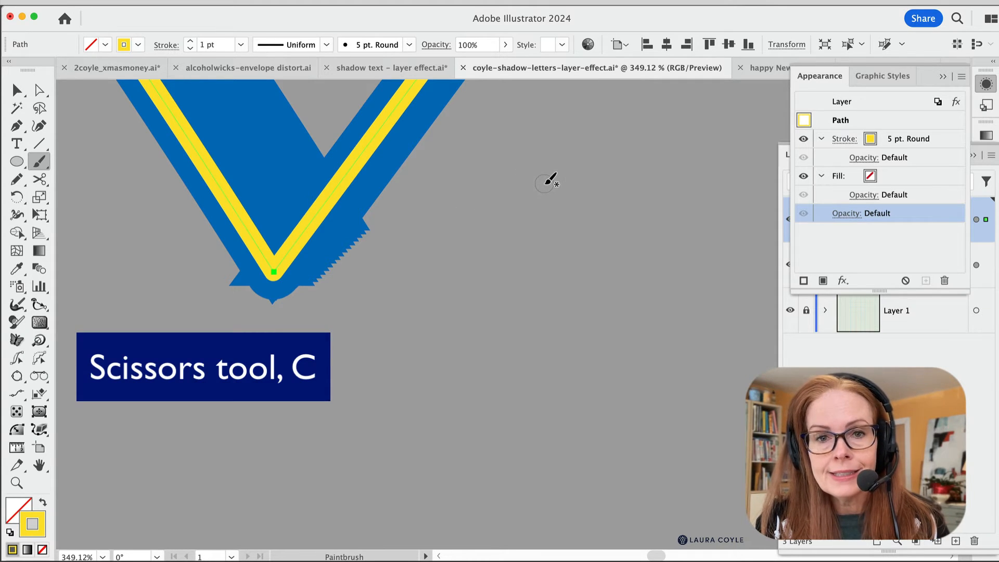
key(c)
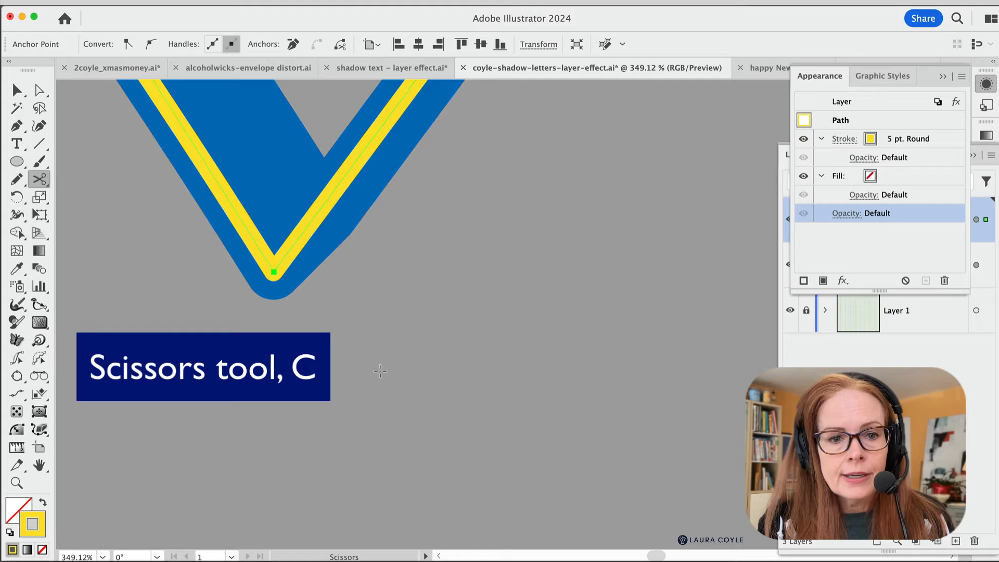
click(15, 89)
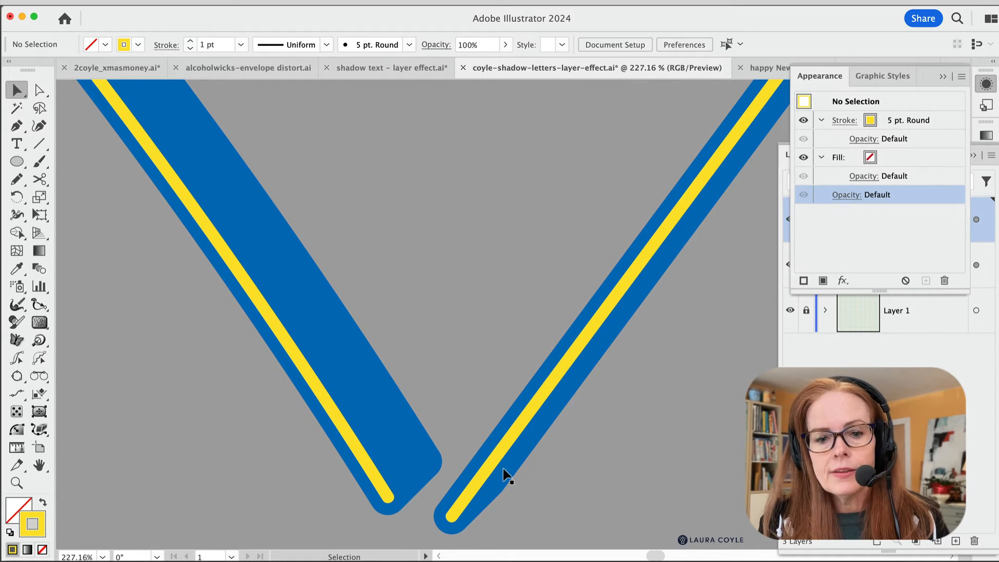
click(507, 475)
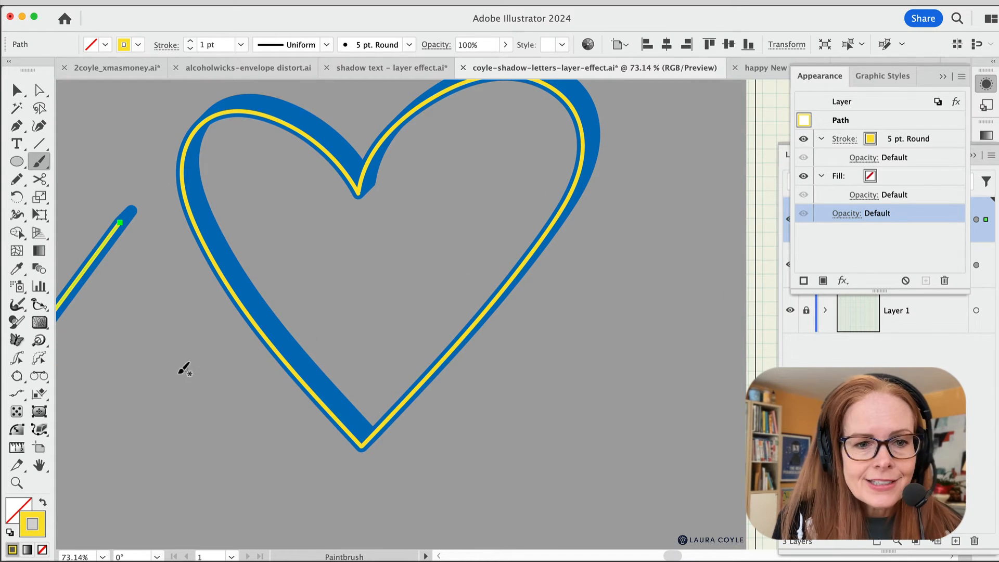
- Draw the arrowhead and another arrow stroke piercing the yellow heart
drag(253, 327, 132, 399)
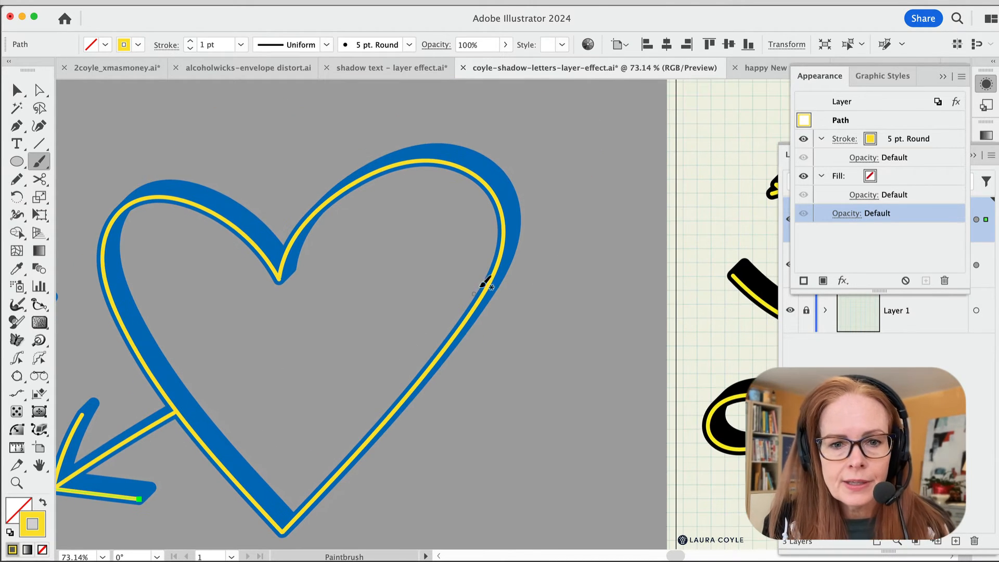
drag(481, 285, 612, 193)
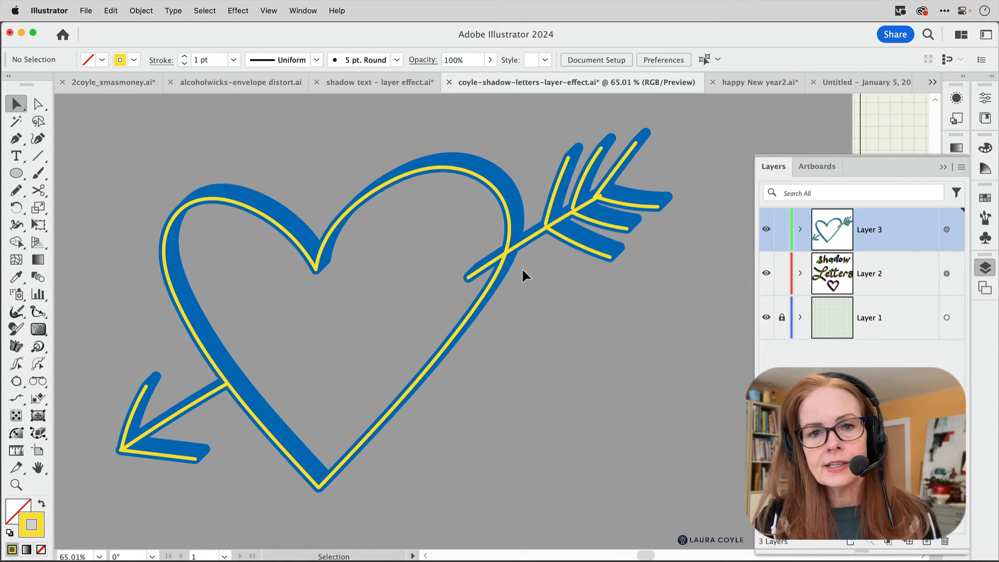
mouse_move(525, 272)
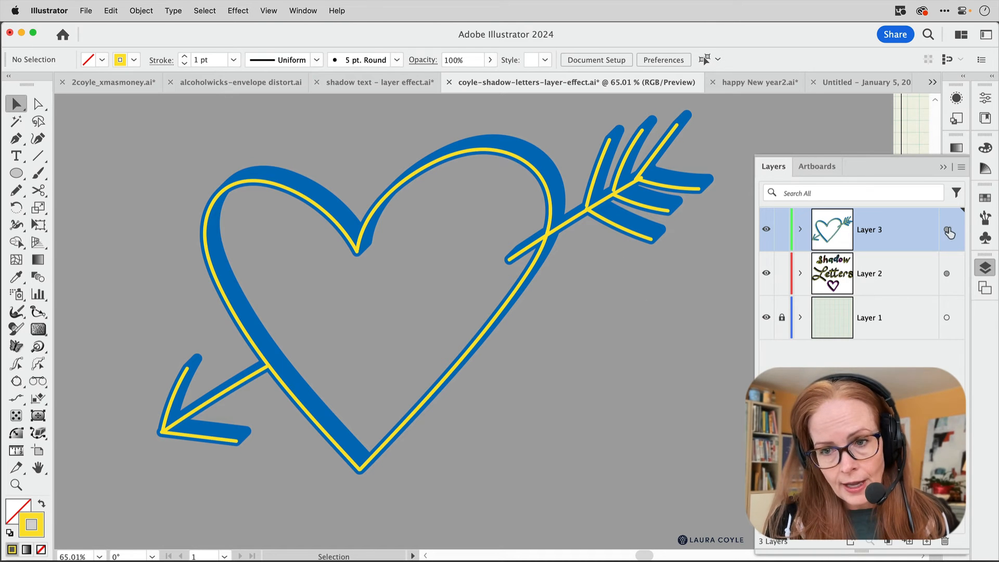
mouse_move(490, 349)
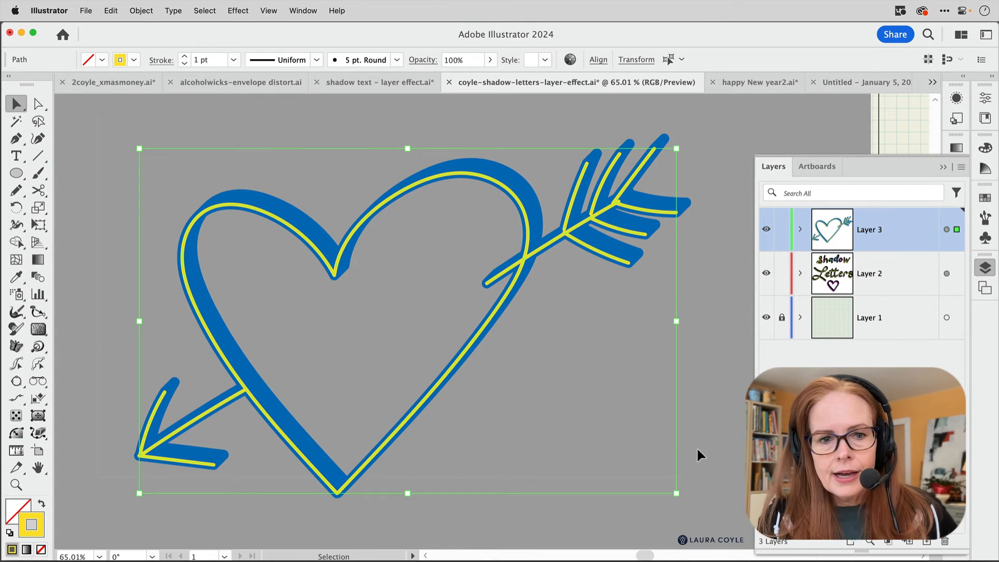
- Select all the heart-and-arrow artwork and expand its shadow appearance into real shapes
click(140, 10)
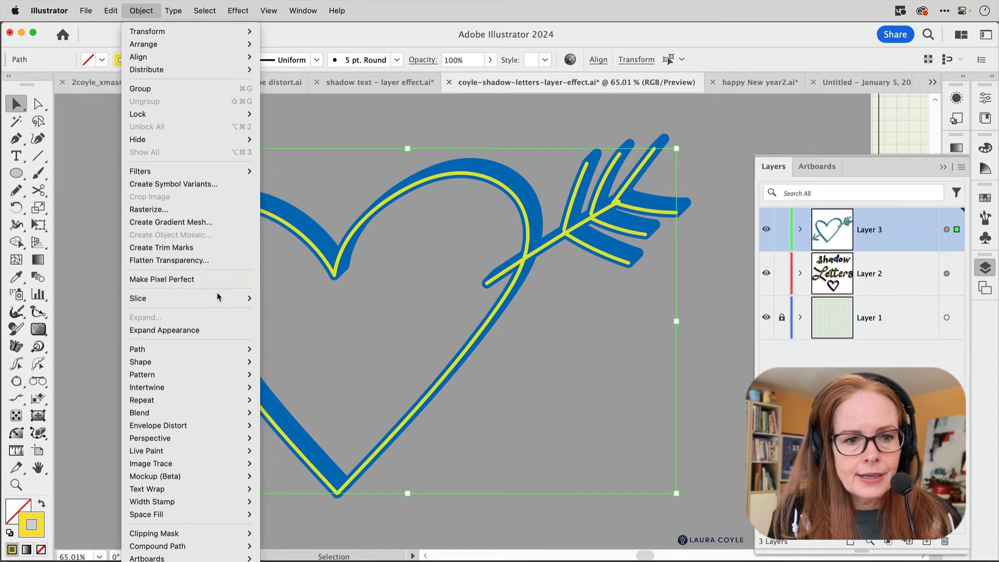
mouse_move(191, 330)
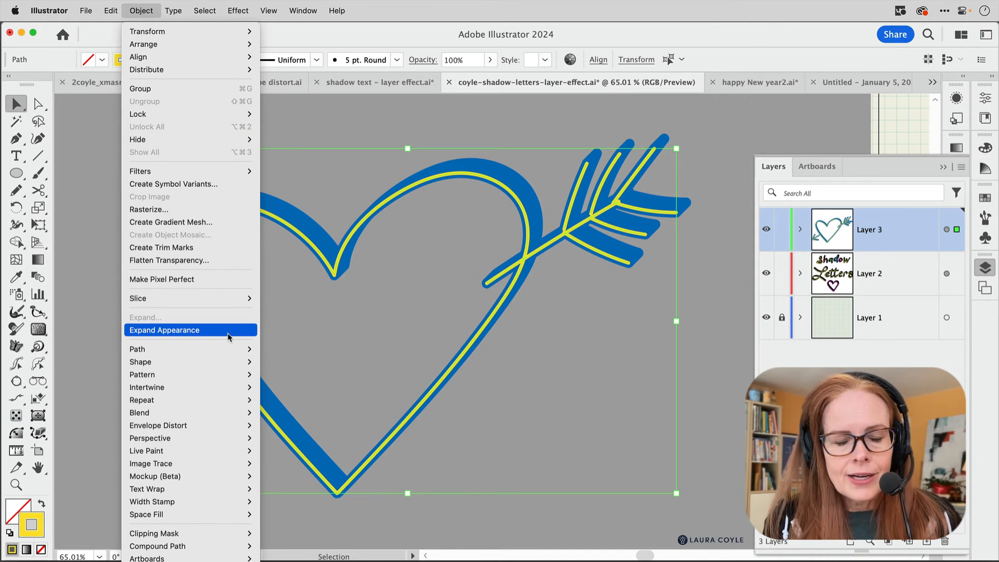
click(164, 330)
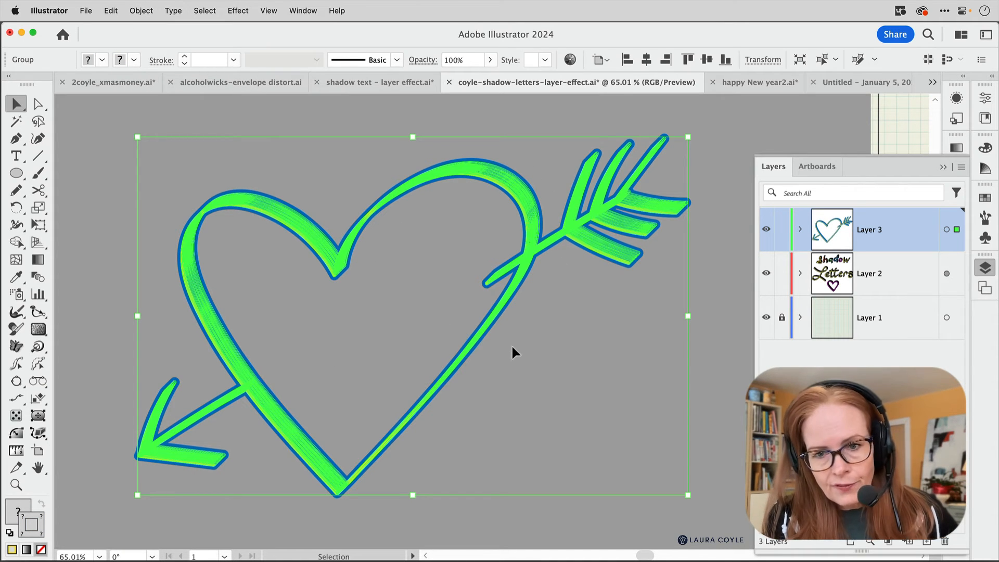
mouse_move(913, 348)
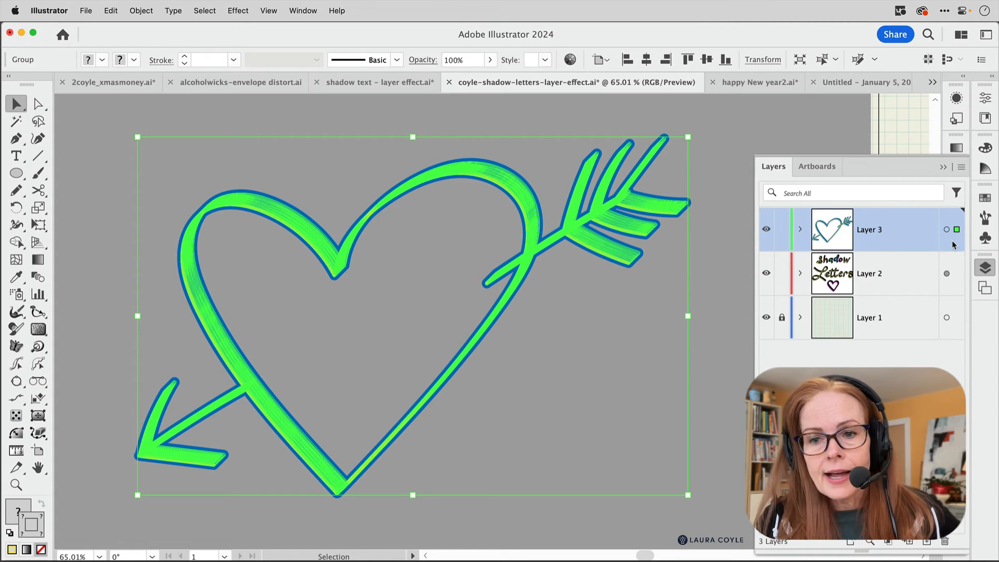
mouse_move(895, 285)
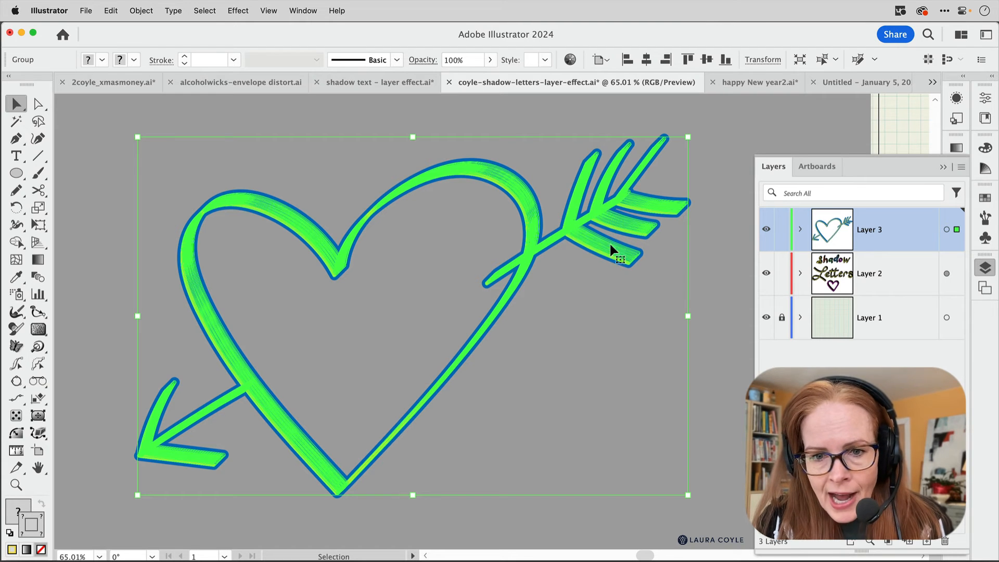
mouse_move(633, 315)
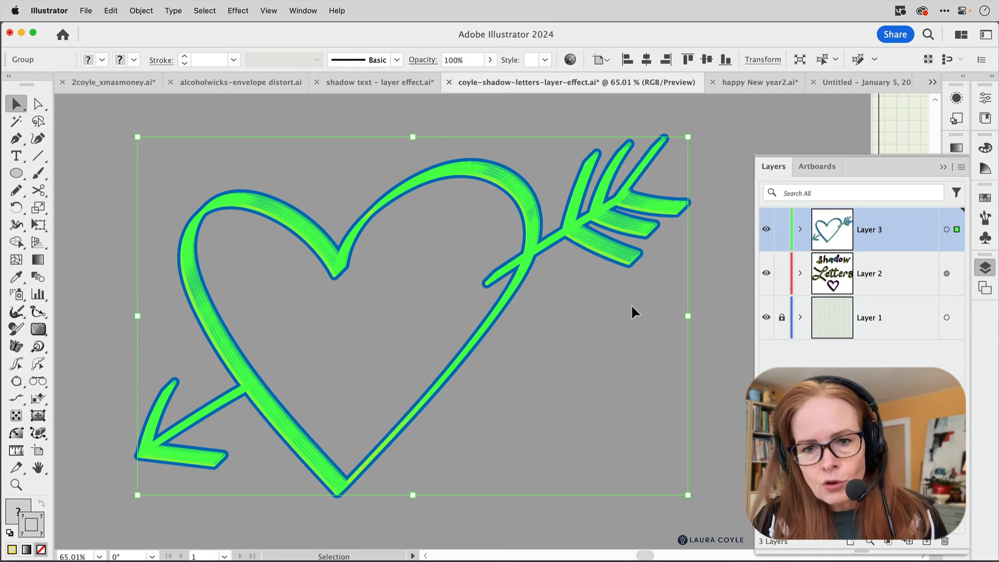
mouse_move(606, 303)
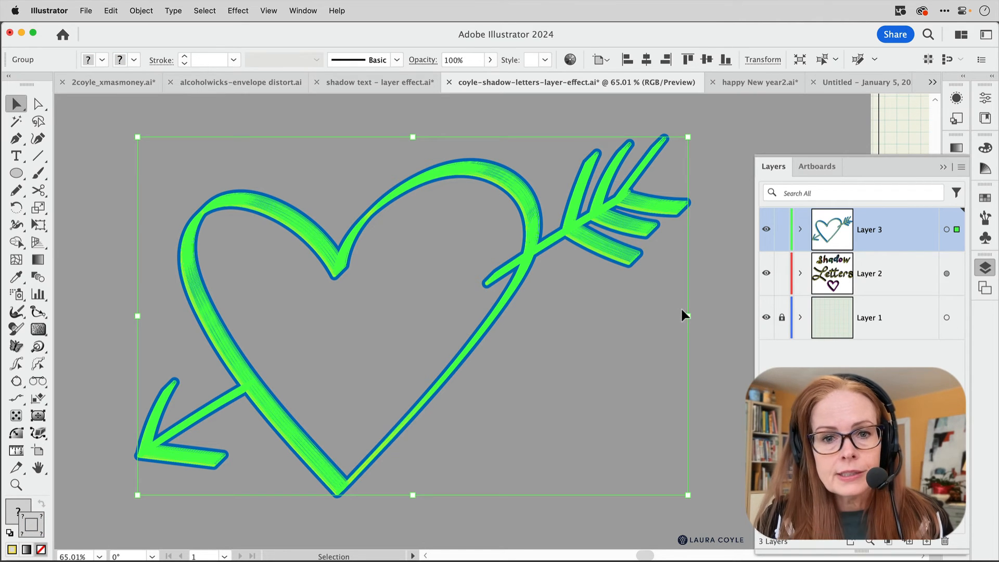
mouse_move(185, 114)
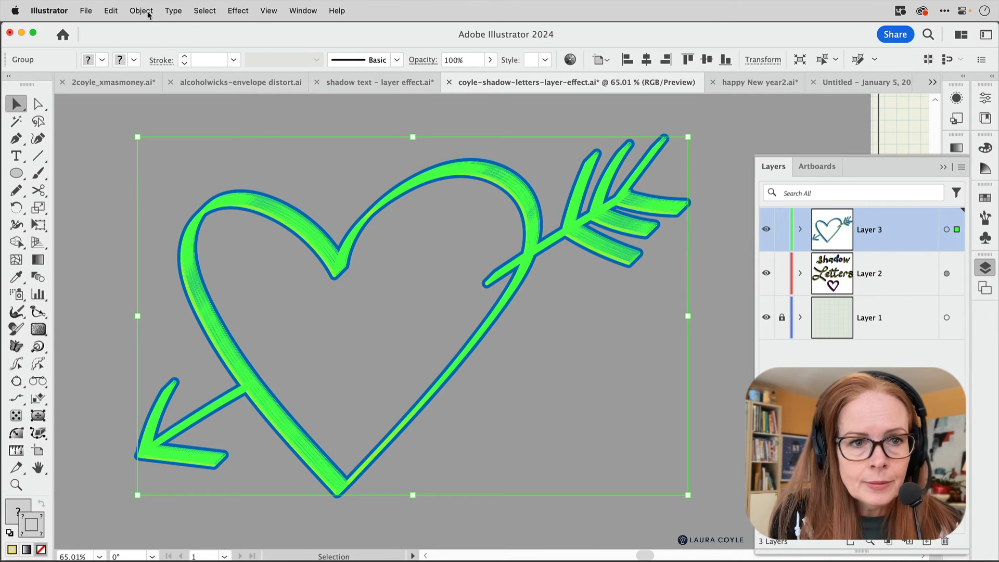
- Expand the artwork's fills and strokes via Object > Expand, then inspect a single arrow line
click(141, 10)
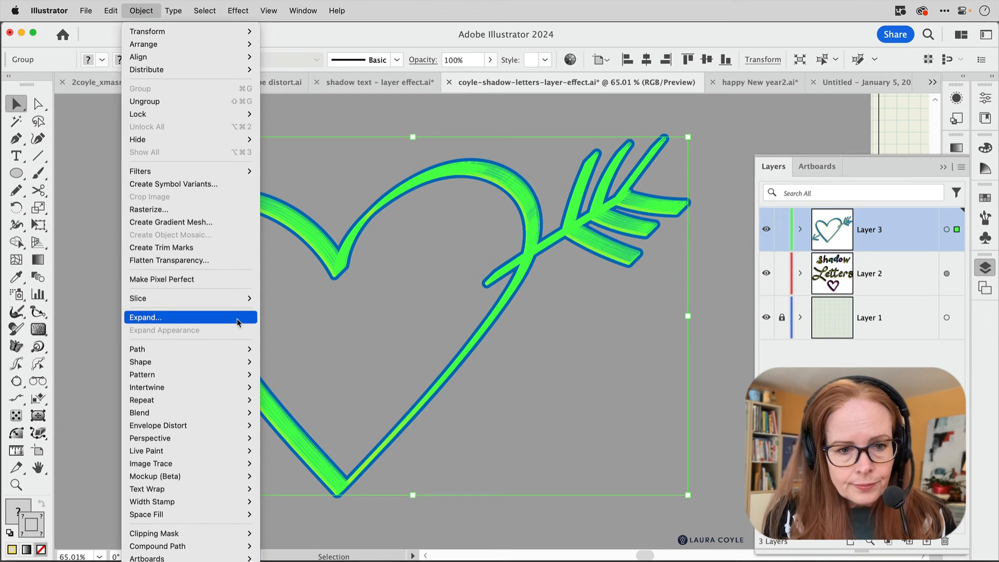
click(144, 317)
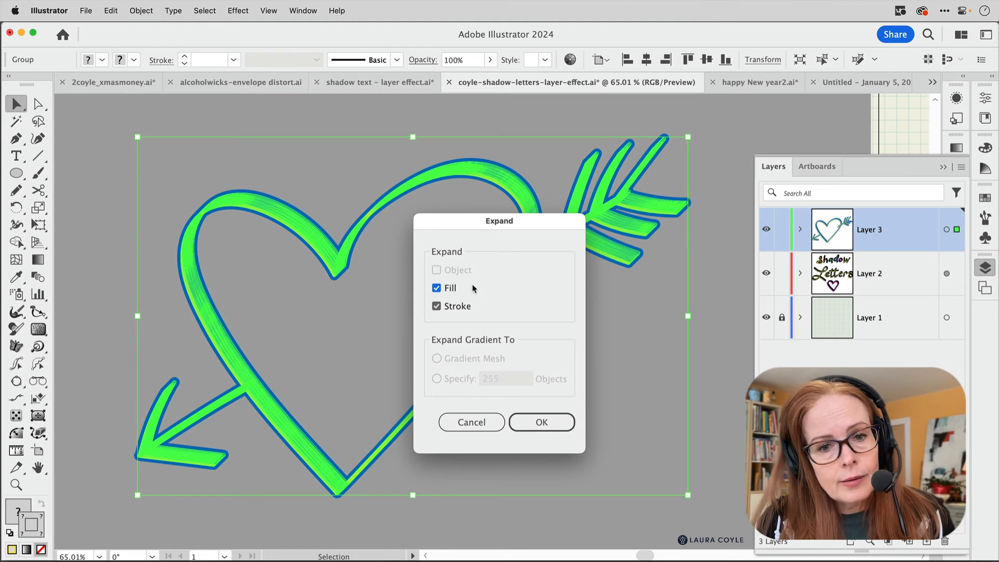
mouse_move(497, 311)
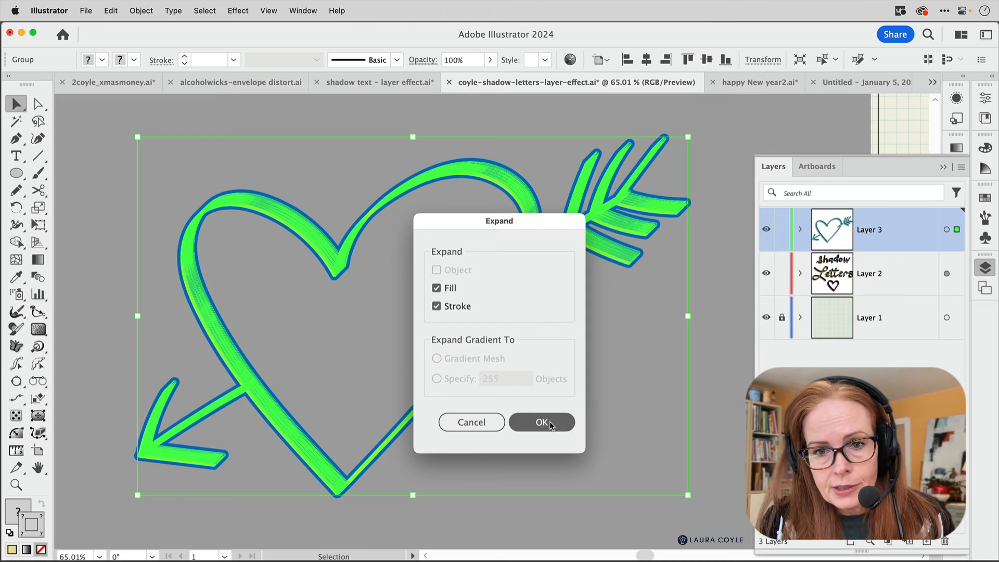
click(541, 421)
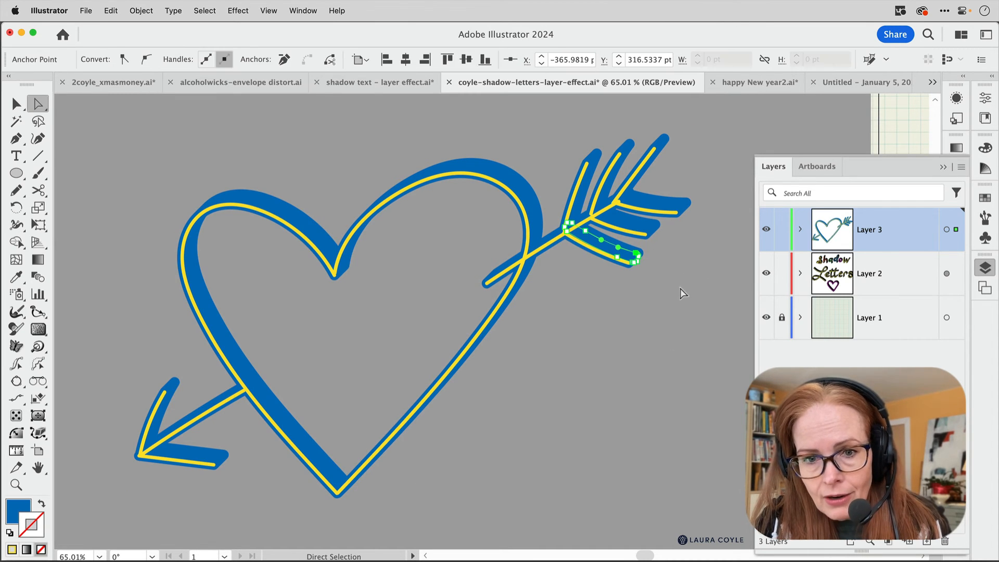
click(638, 264)
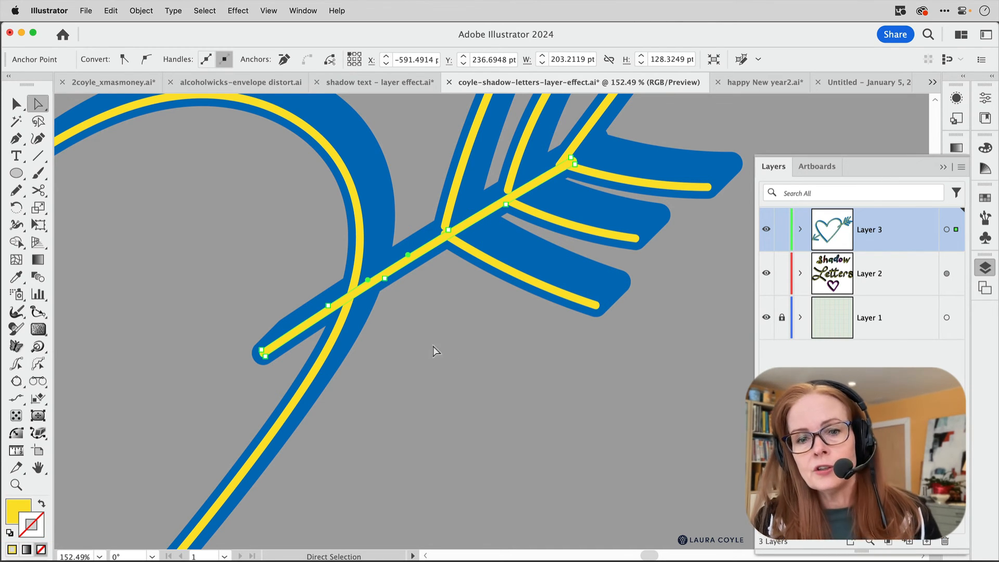
mouse_move(436, 320)
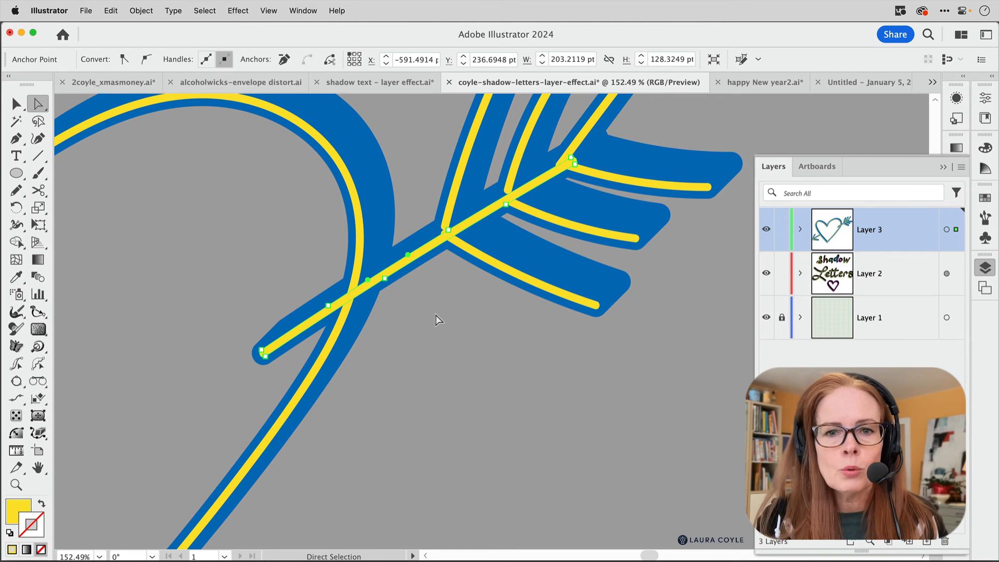
mouse_move(566, 279)
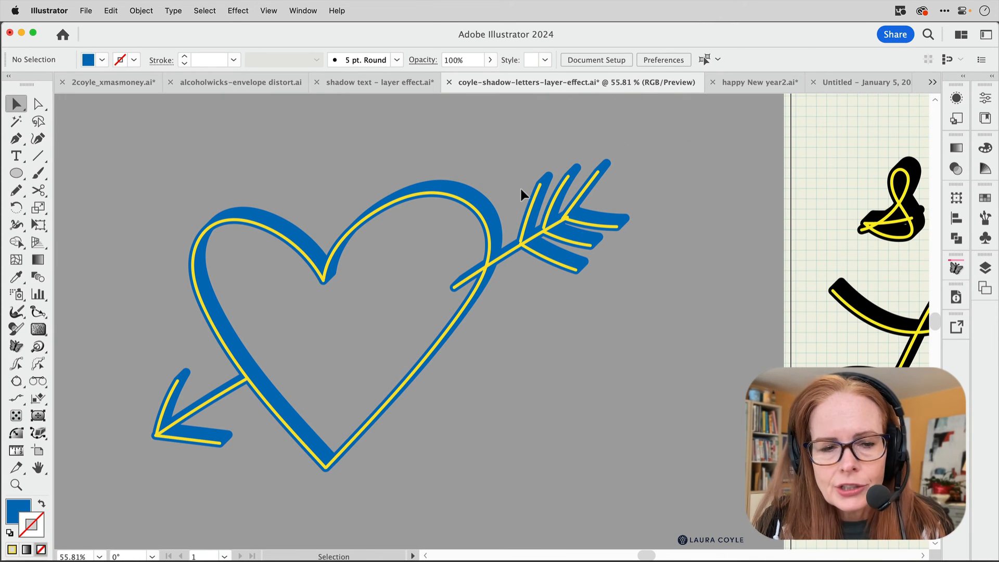
mouse_move(505, 185)
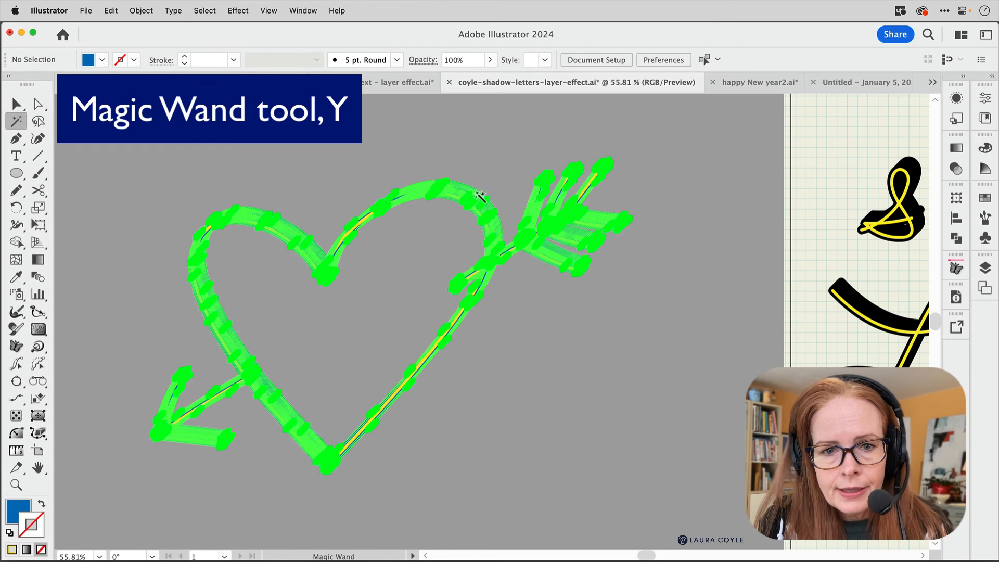
- Magic-Wand-select every blue shadow piece and Unite them in Pathfinder into one shape
click(479, 195)
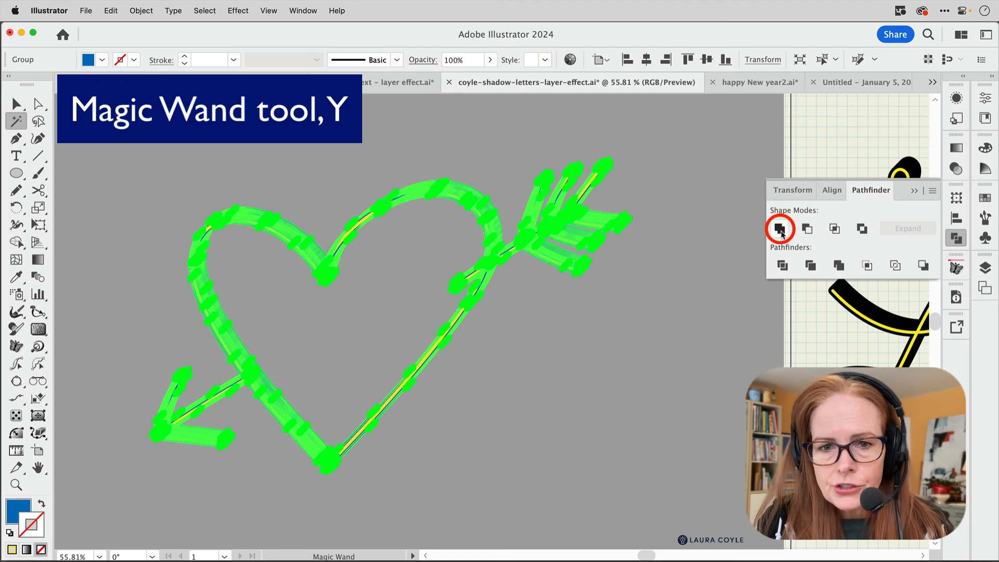
click(779, 229)
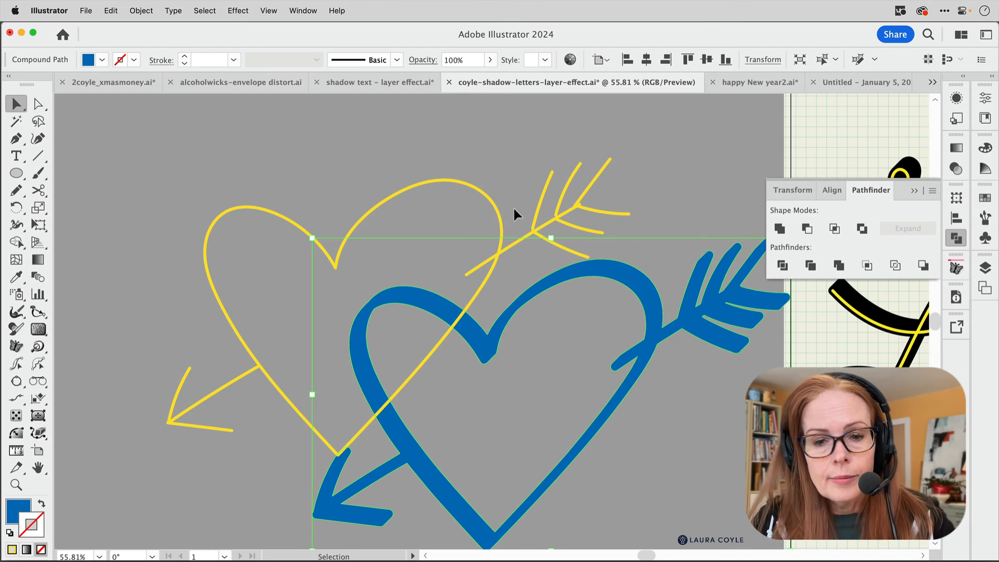
mouse_move(486, 228)
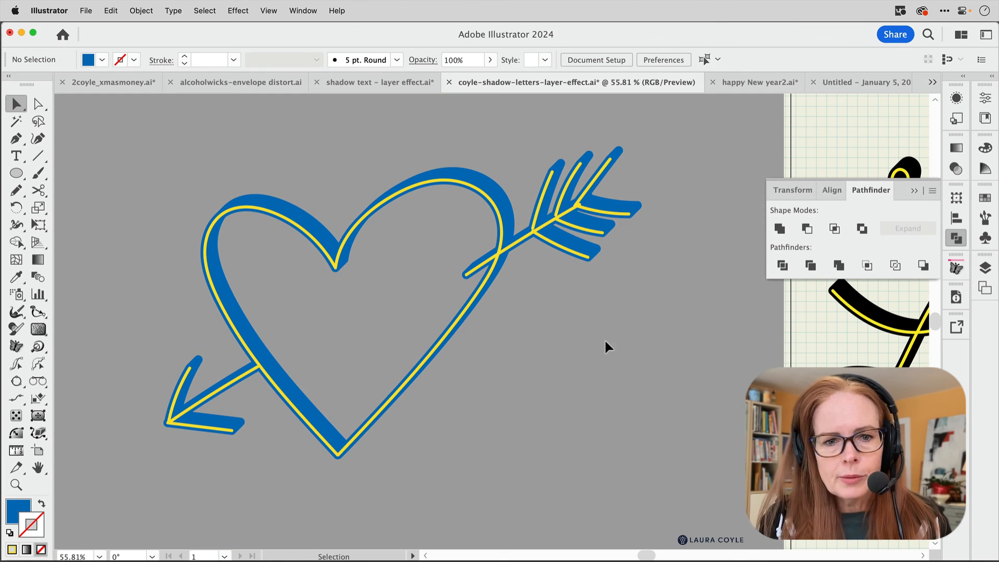
mouse_move(654, 331)
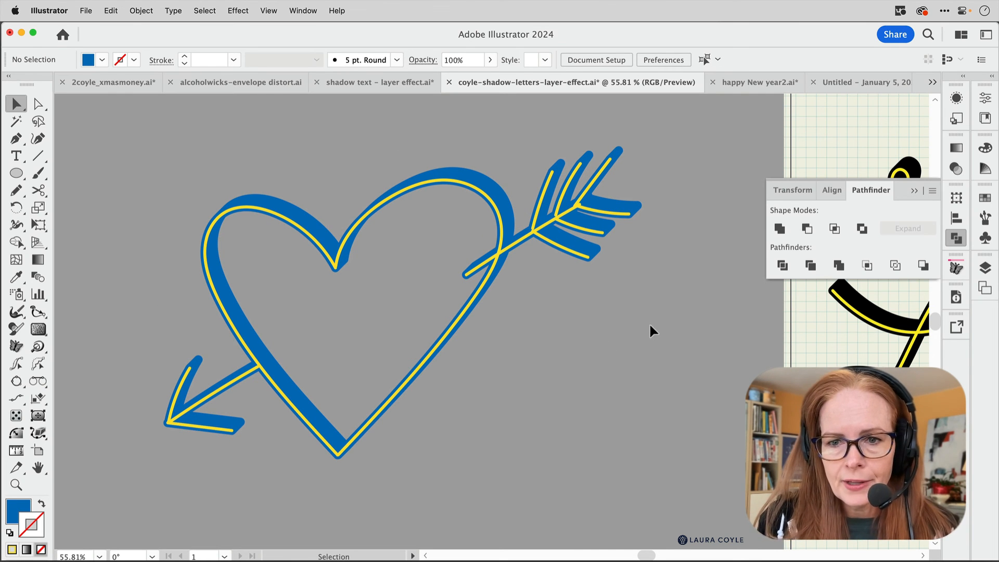